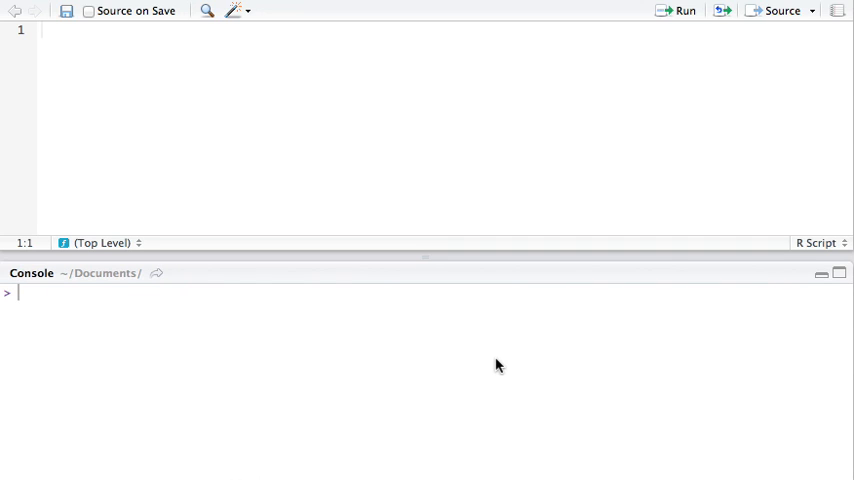
Compute (8 * 100 * 100000) = 80,000,000 bytes, then divide by 2^20 for about 76.29 MB
{"action": "type", "text": "8"}
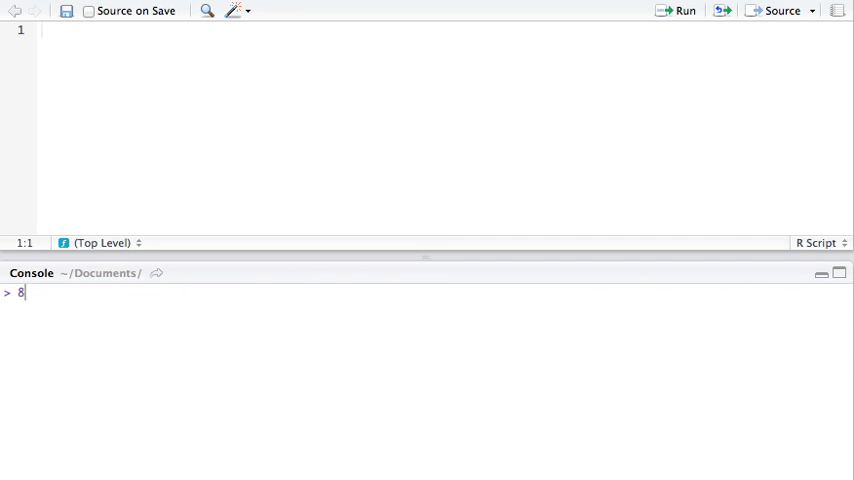
{"action": "type", "text": "()"}
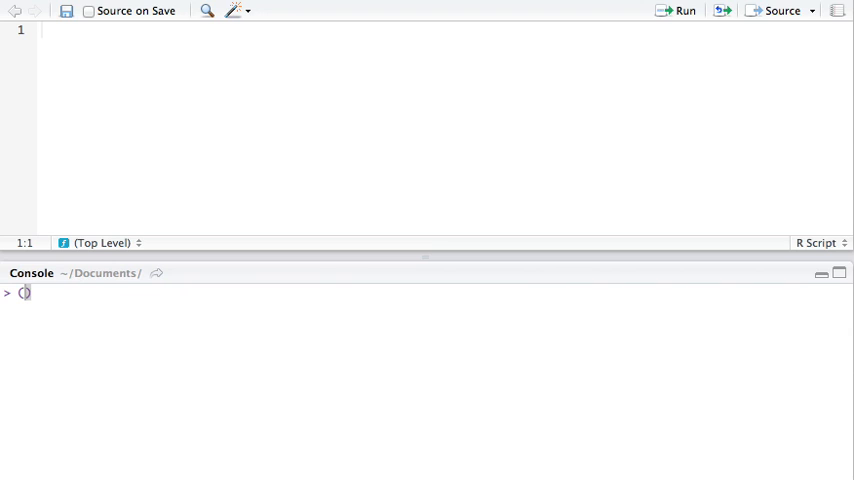
{"action": "type", "text": "8"}
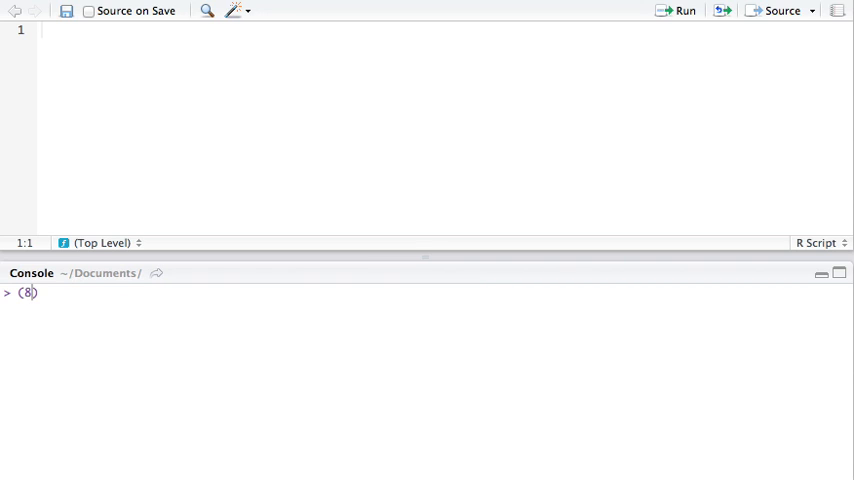
{"action": "type", "text": "*"}
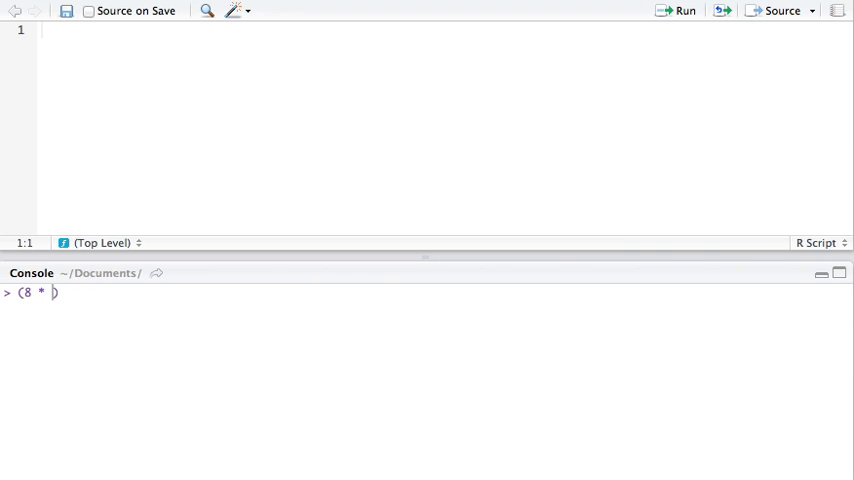
{"action": "type", "text": "100 *"}
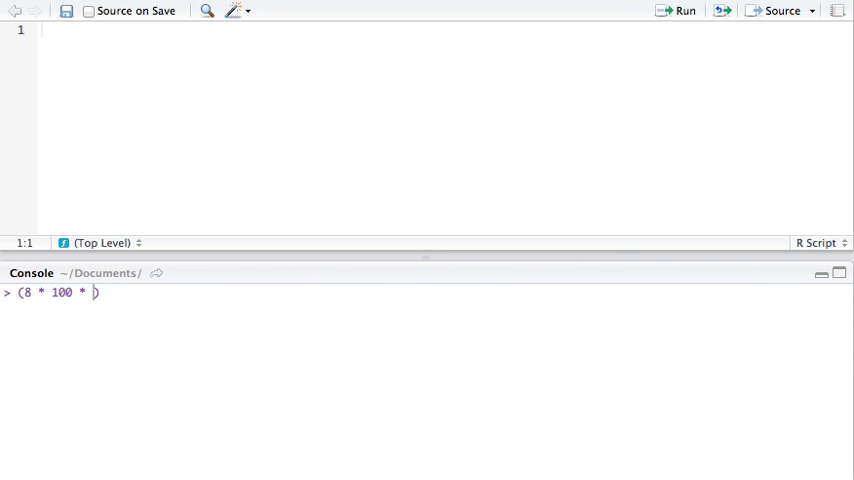
{"action": "type", "text": "100"}
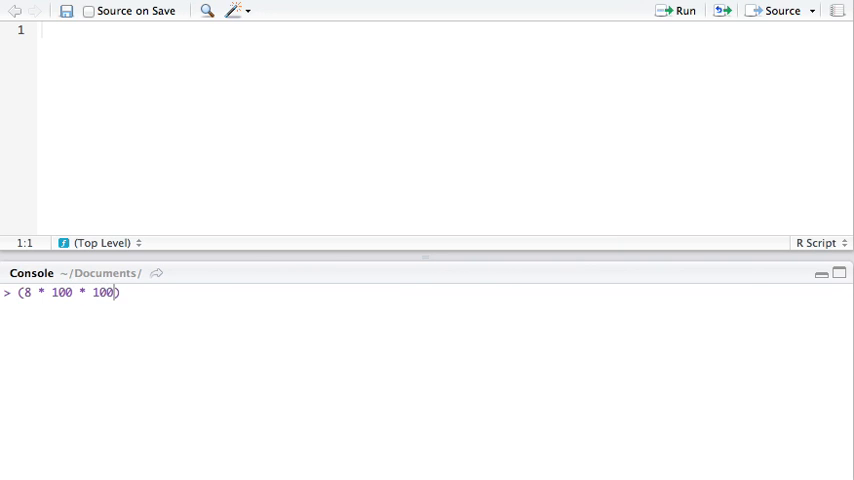
{"action": "type", "text": "00"}
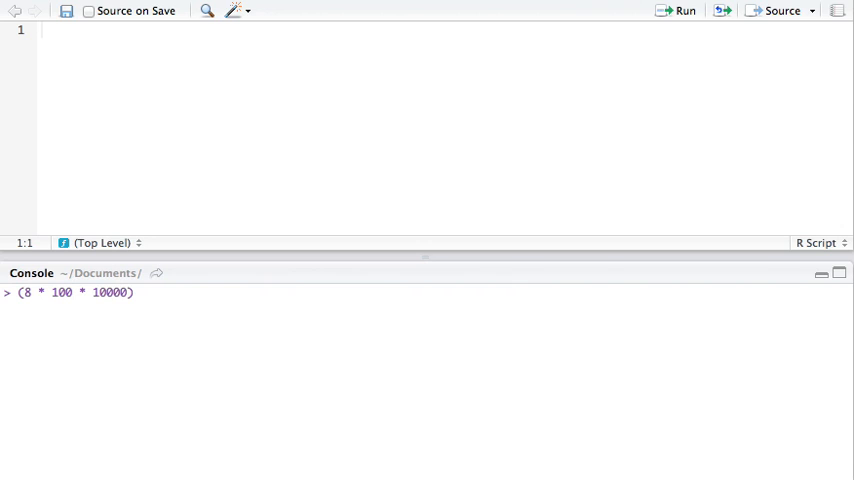
{"action": "type", "text": "0"}
{"action": "key", "text": "enter"}
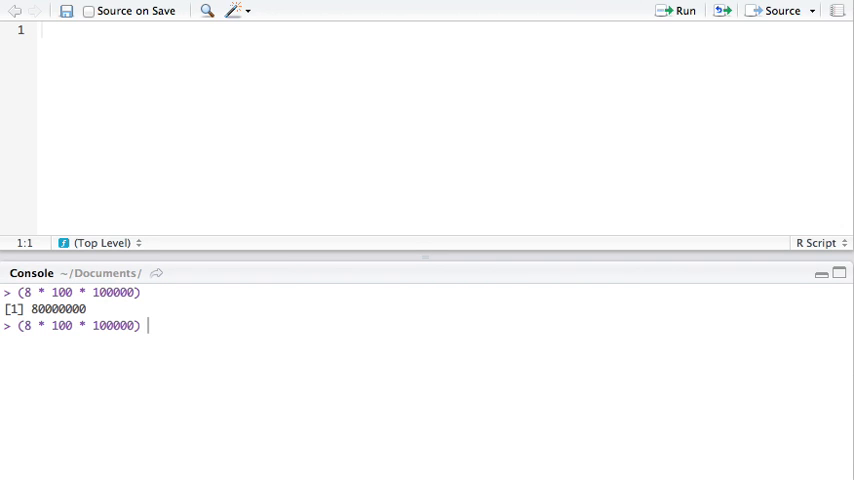
{"action": "type", "text": "/"}
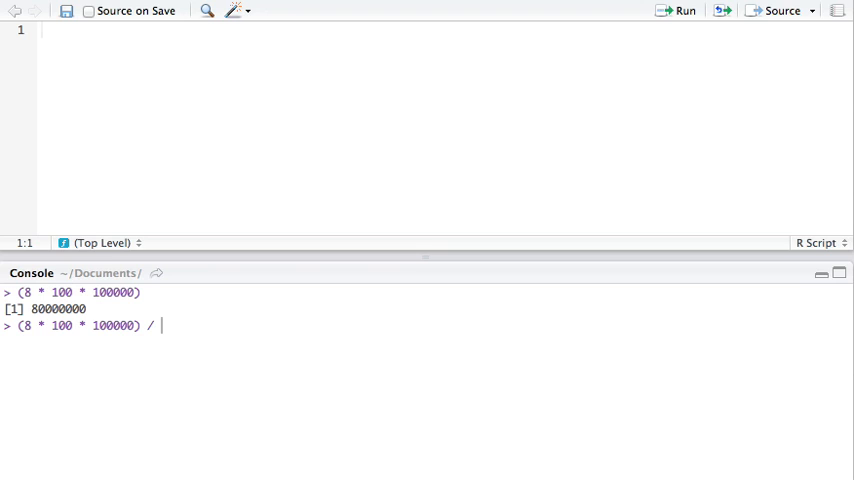
{"action": "type", "text": "2^20"}
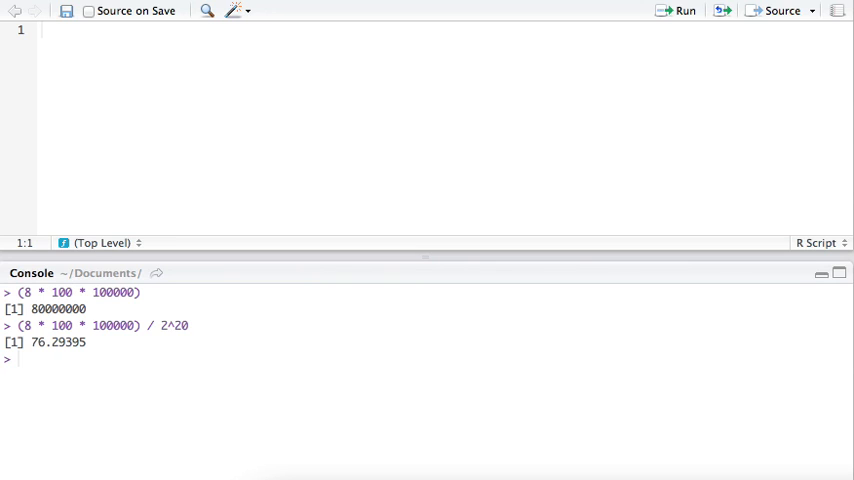
{"action": "mouse_move", "coordinate": [388, 474]}
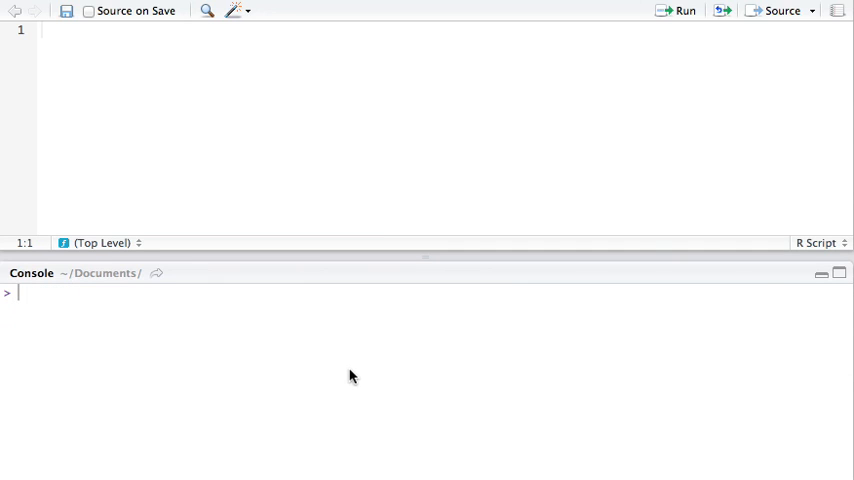
Get transactions.csv's size via file.info (21,265,657,015 bytes) and convert to about 19.81 GB
{"action": "type", "text": "file."}
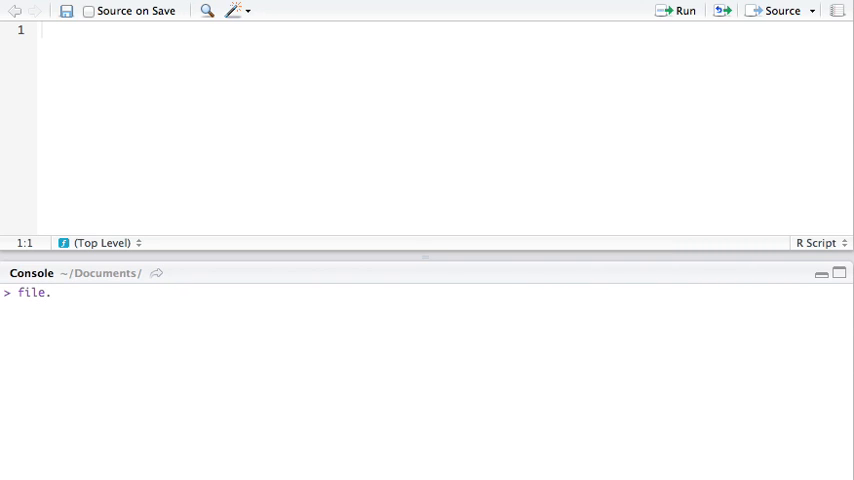
{"action": "type", "text": "info"}
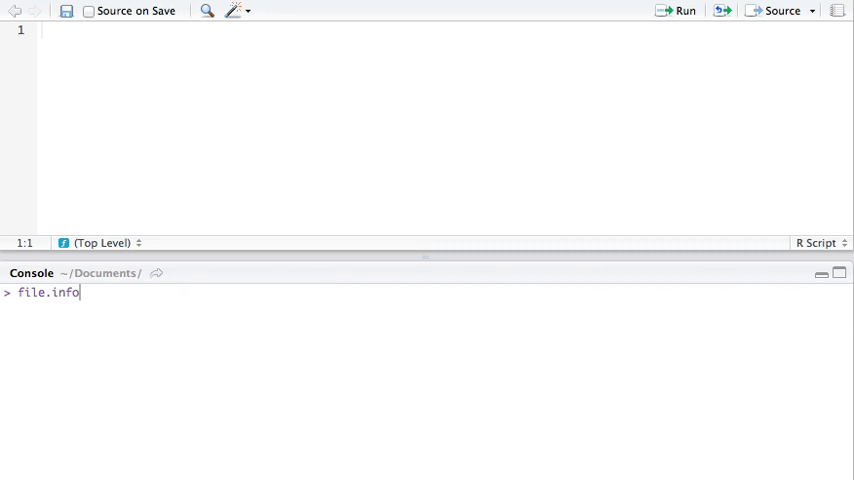
{"action": "type", "text": "('')"}
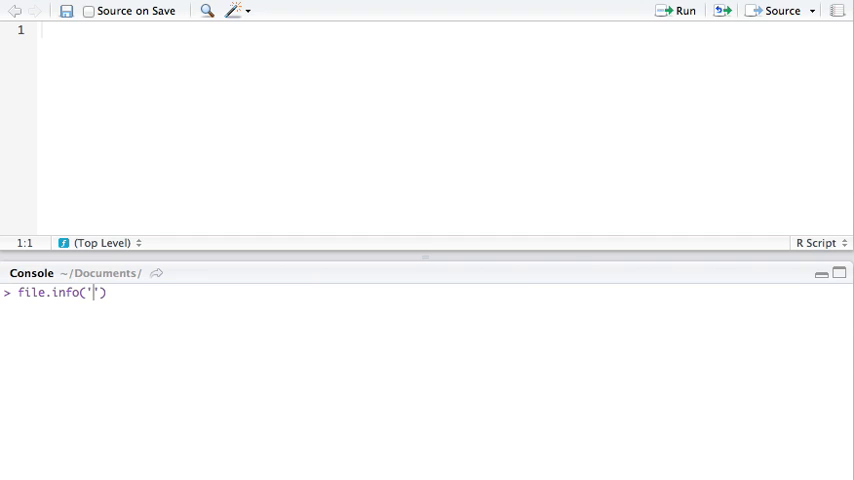
{"action": "type", "text": "tran"}
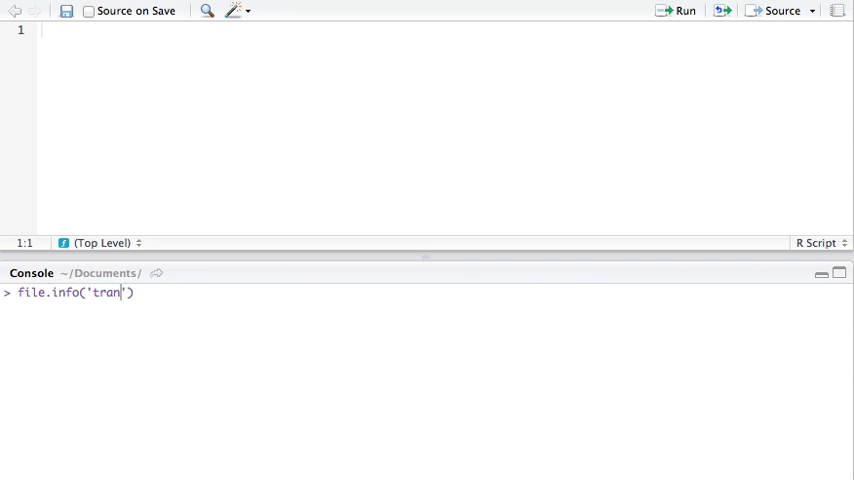
{"action": "type", "text": "sactions"}
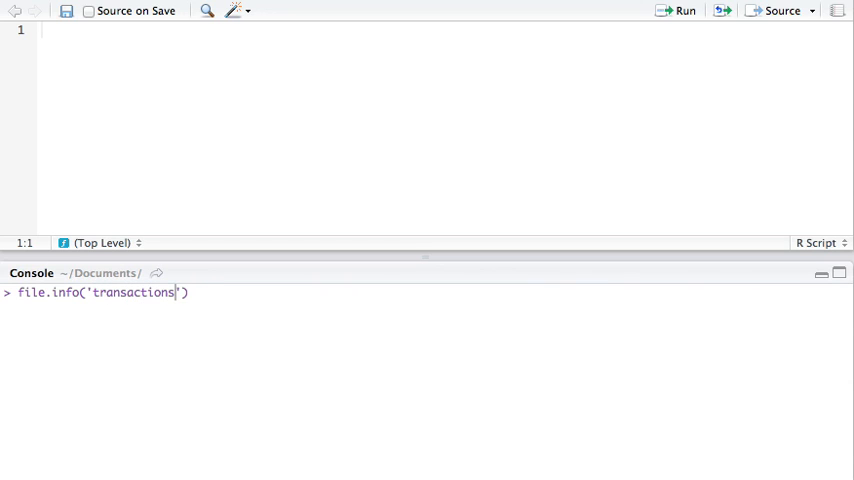
{"action": "type", "text": ".csv"}
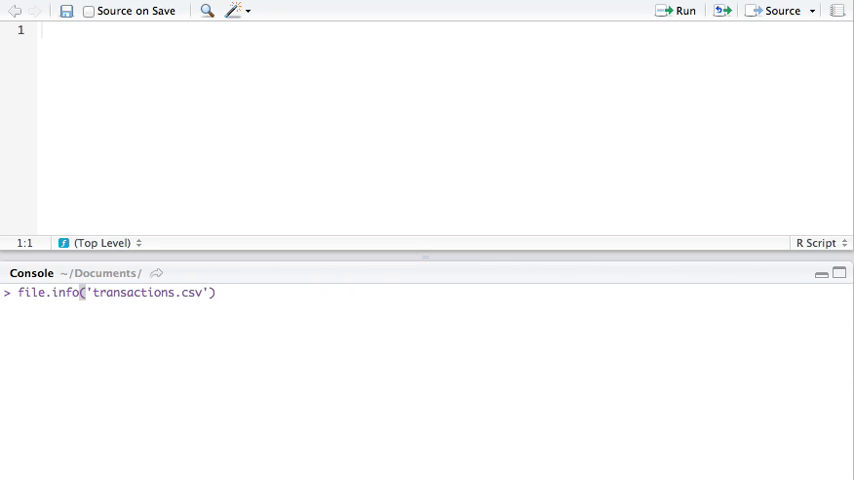
{"action": "type", "text": "$size"}
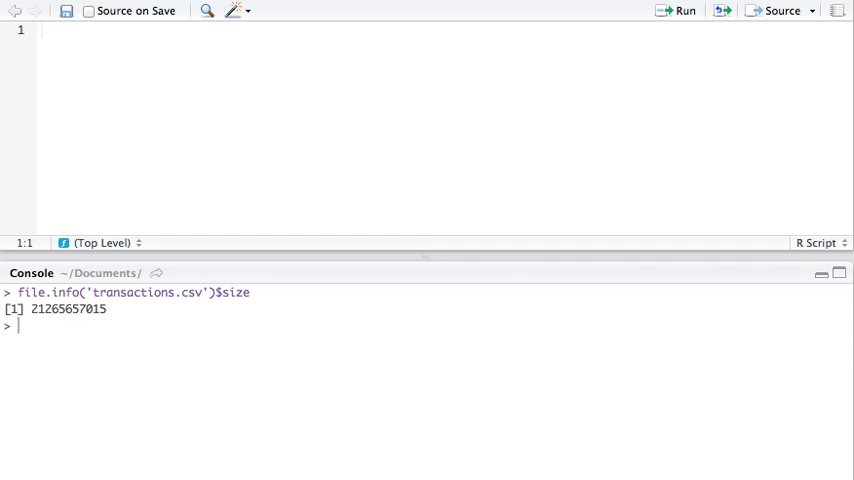
{"action": "type", "text": "file.info('transactions.csv')$size /"}
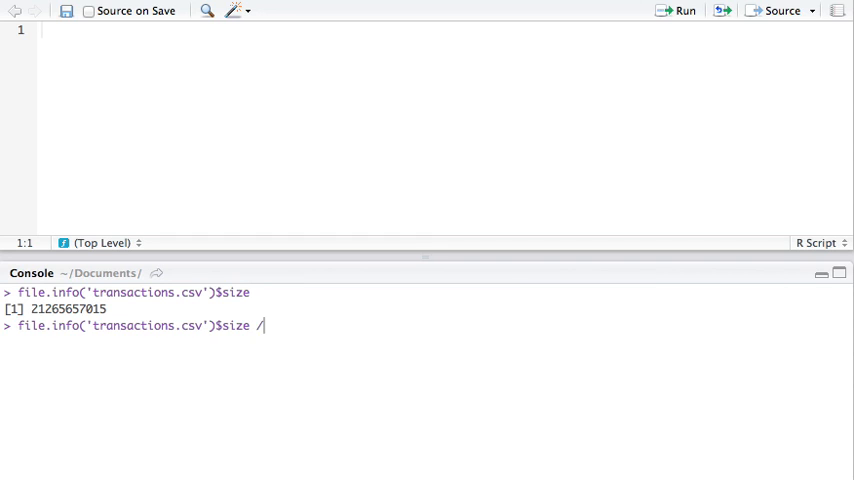
{"action": "type", "text": "2^30"}
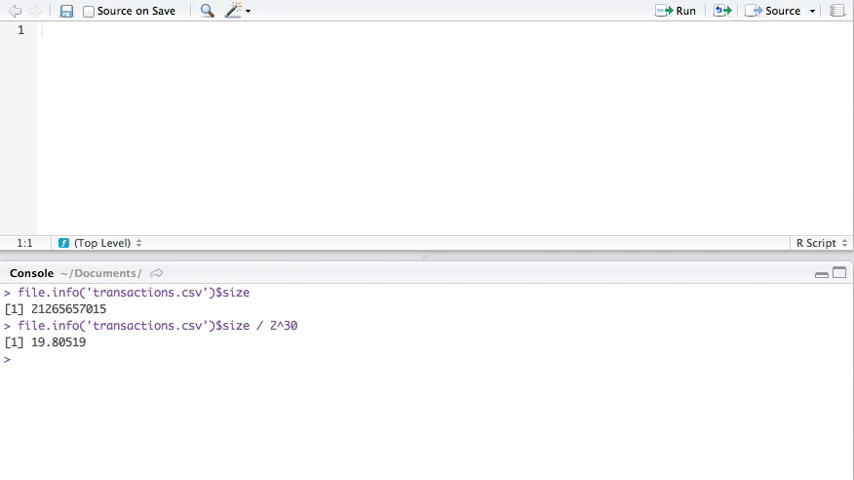
{"action": "mouse_move", "coordinate": [195, 339]}
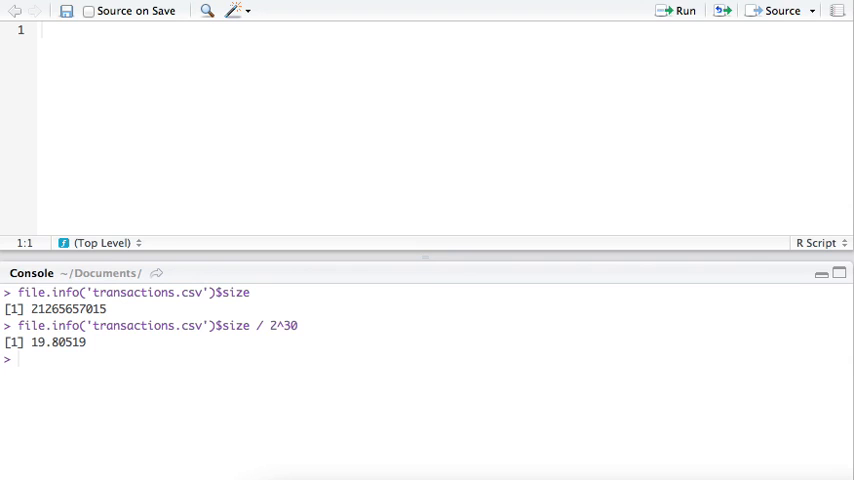
{"action": "mouse_move", "coordinate": [143, 370]}
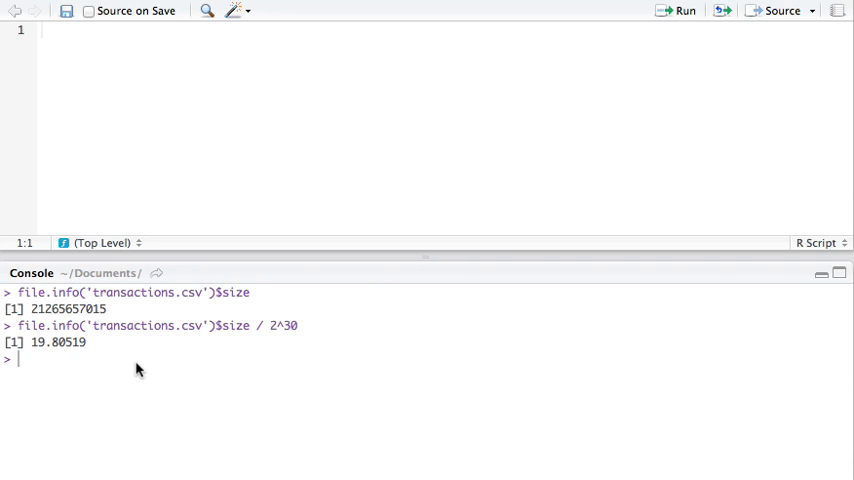
{"action": "type", "text": "readLines"}
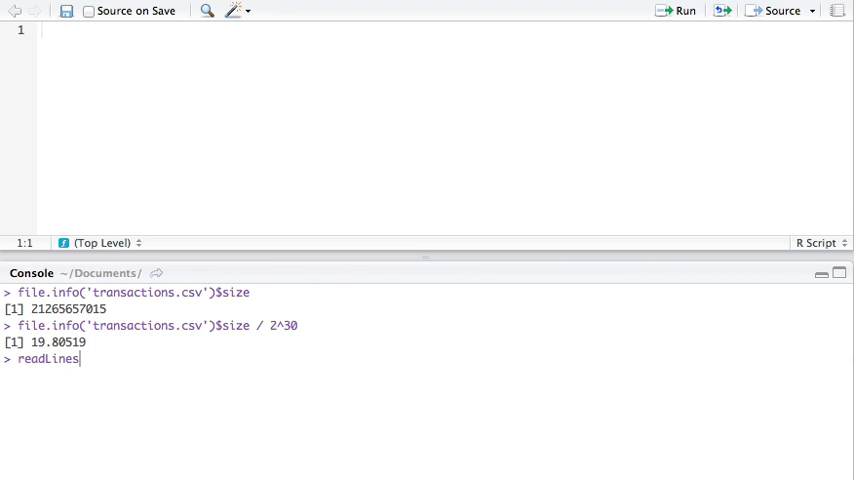
{"action": "type", "text": "('')"}
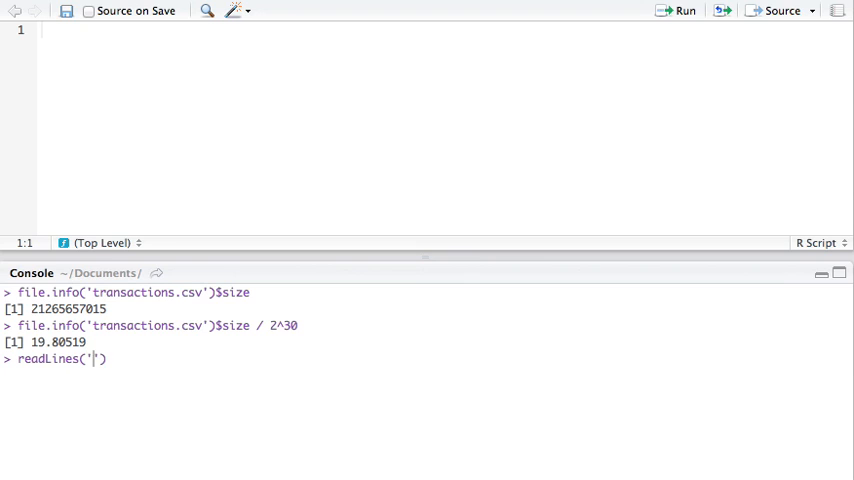
{"action": "type", "text": "transactions.csv"}
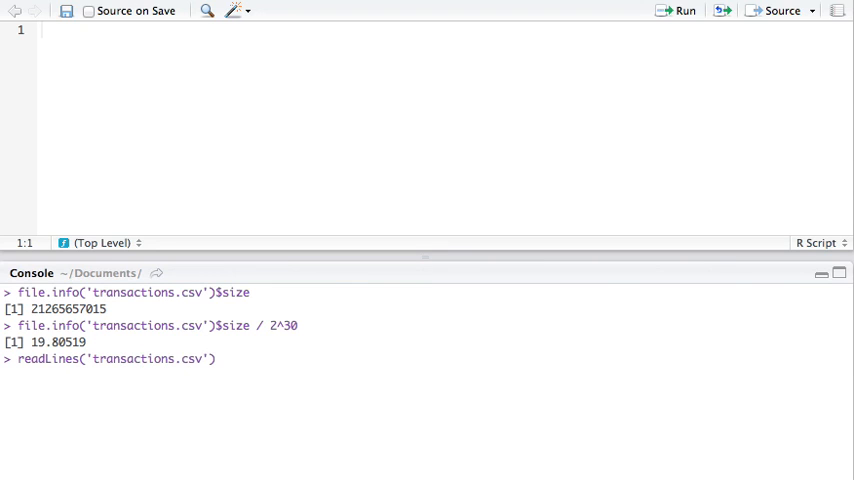
{"action": "type", "text": ","}
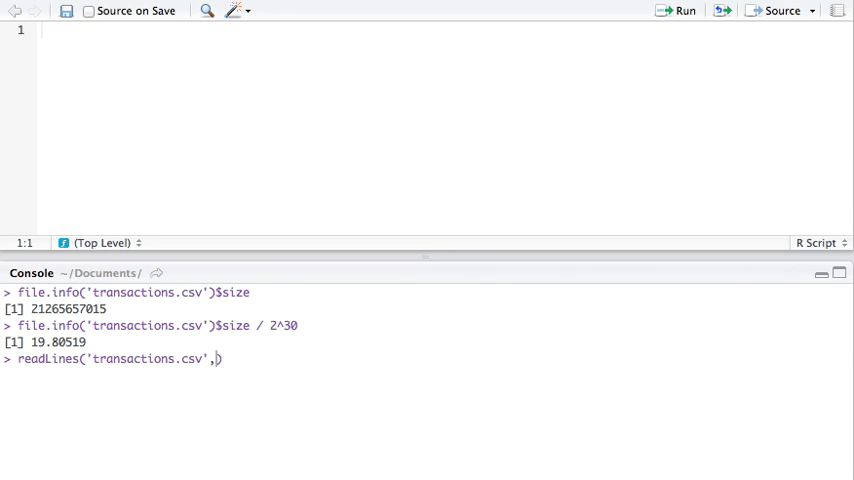
{"action": "type", "text": "n=3"}
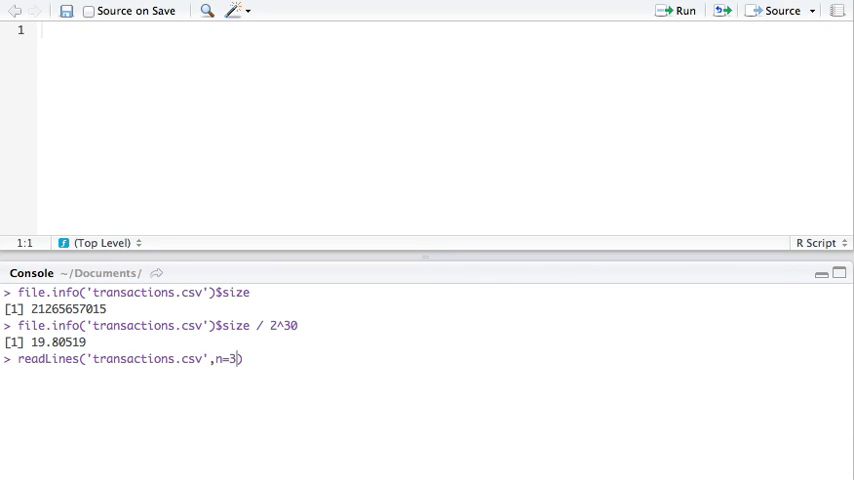
{"action": "key", "text": "enter"}
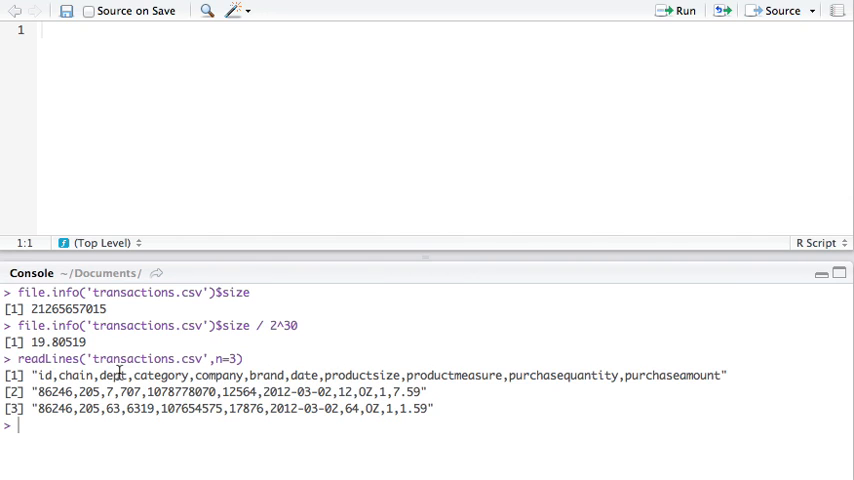
{"action": "mouse_move", "coordinate": [620, 376]}
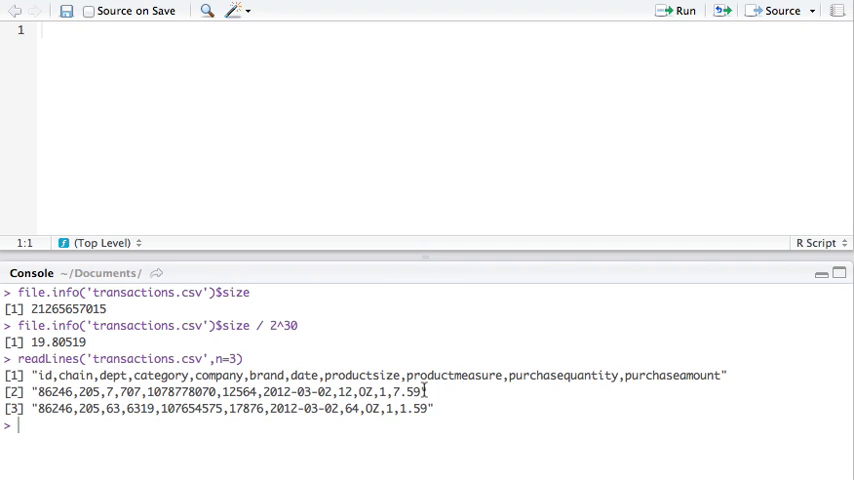
{"action": "mouse_move", "coordinate": [406, 428]}
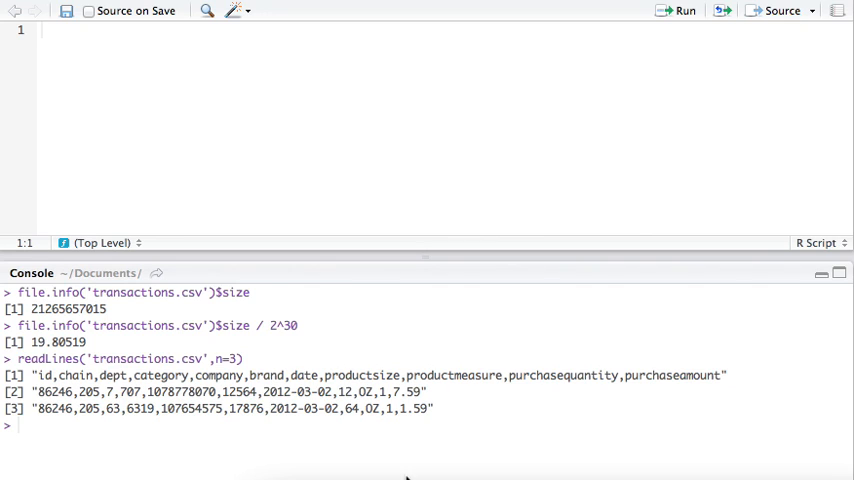
{"action": "mouse_move", "coordinate": [403, 435]}
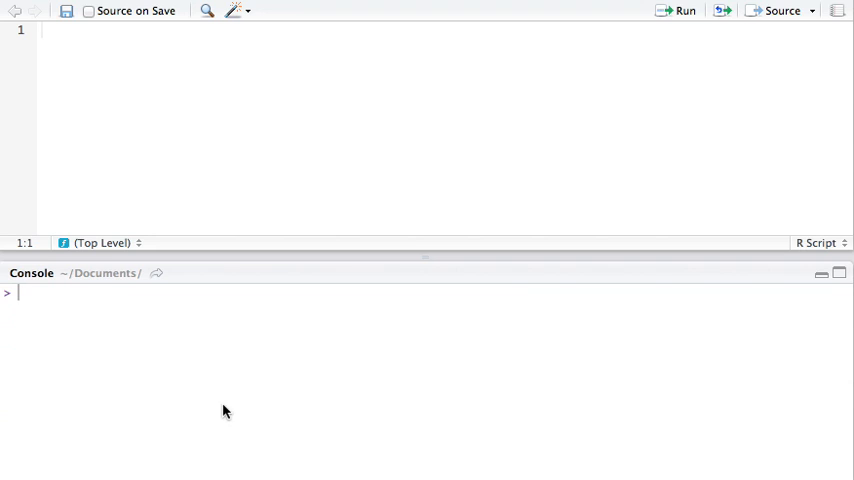
{"action": "mouse_move", "coordinate": [225, 353]}
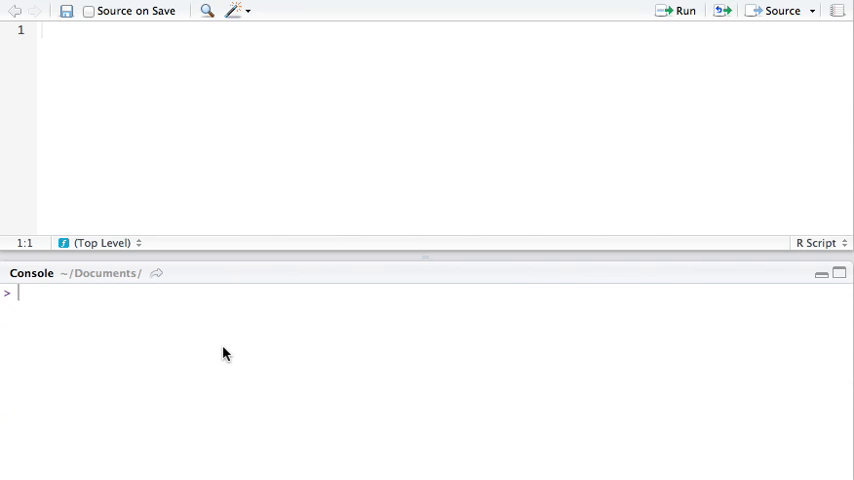
Assign 'transactions.csv' to transactFile and 100000 to chunkSize at the console prompt
{"action": "type", "text": "tra"}
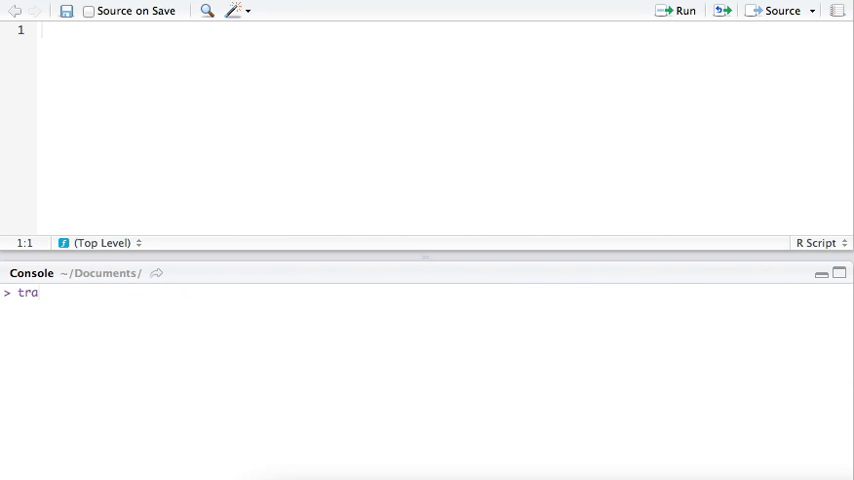
{"action": "mouse_move", "coordinate": [376, 331]}
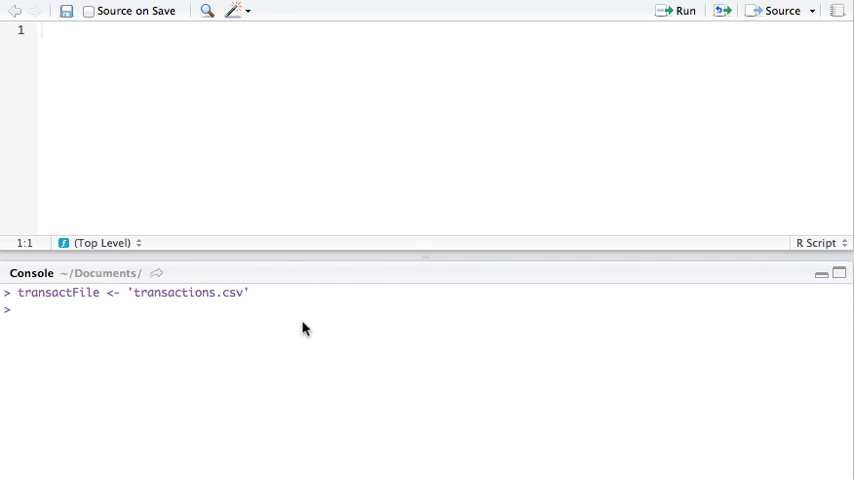
{"action": "type", "text": "chunkSize <- 100000"}
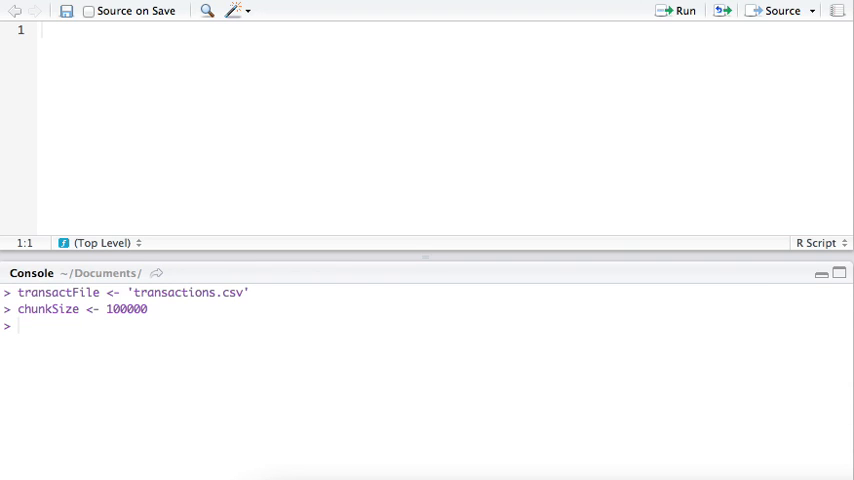
{"action": "mouse_move", "coordinate": [378, 349]}
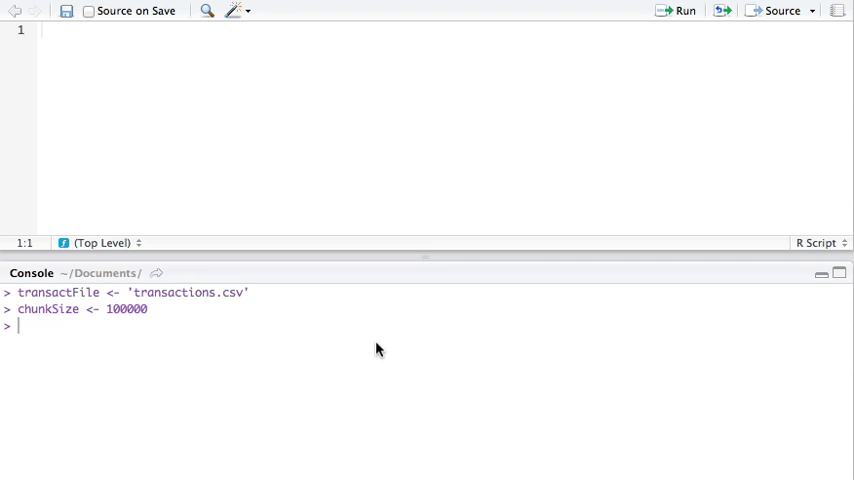
Enter con <- file(description=transactFile, open="r") and highlight the transactFile argument
{"action": "type", "text": "con <- file(description= transactFile, open=\"r\")"}
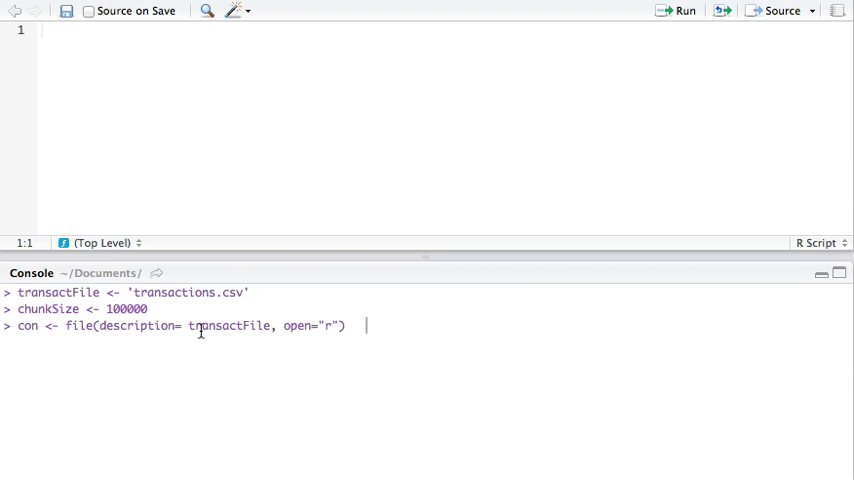
{"action": "double_click", "coordinate": [229, 325]}
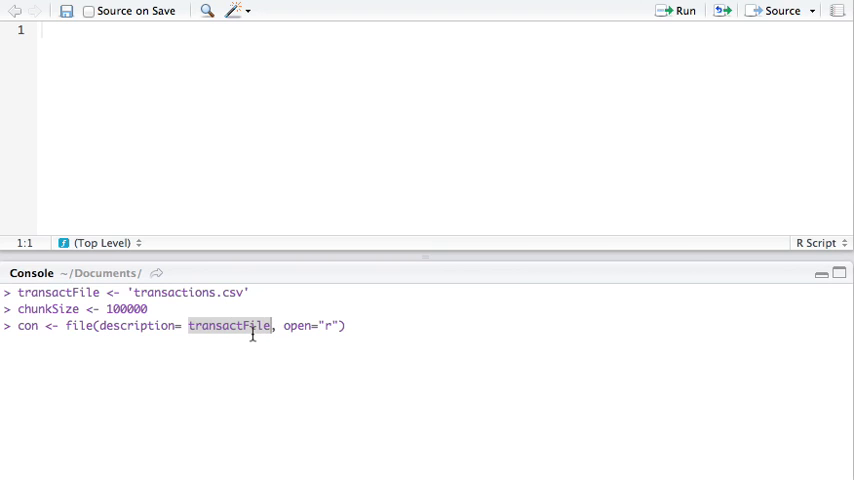
{"action": "mouse_move", "coordinate": [213, 331]}
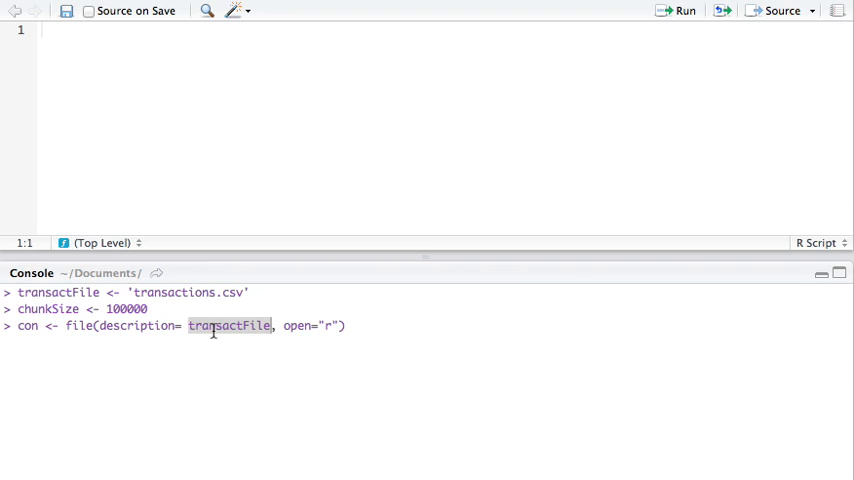
{"action": "mouse_move", "coordinate": [209, 340]}
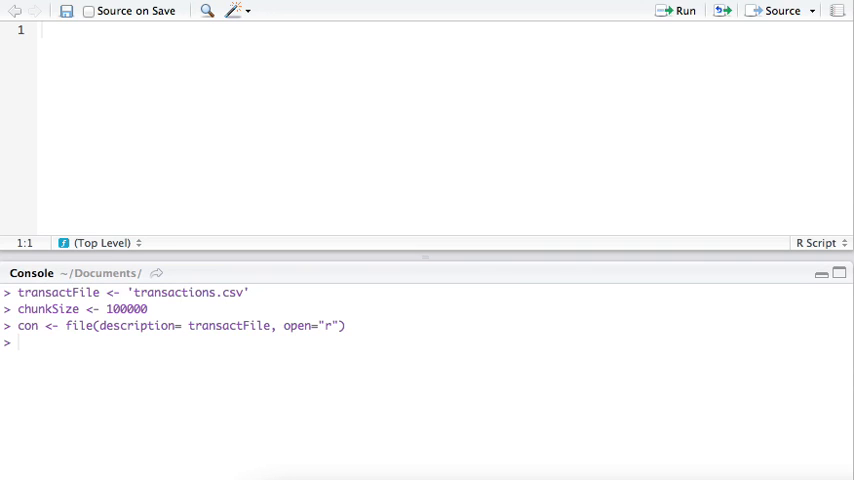
{"action": "mouse_move", "coordinate": [391, 358]}
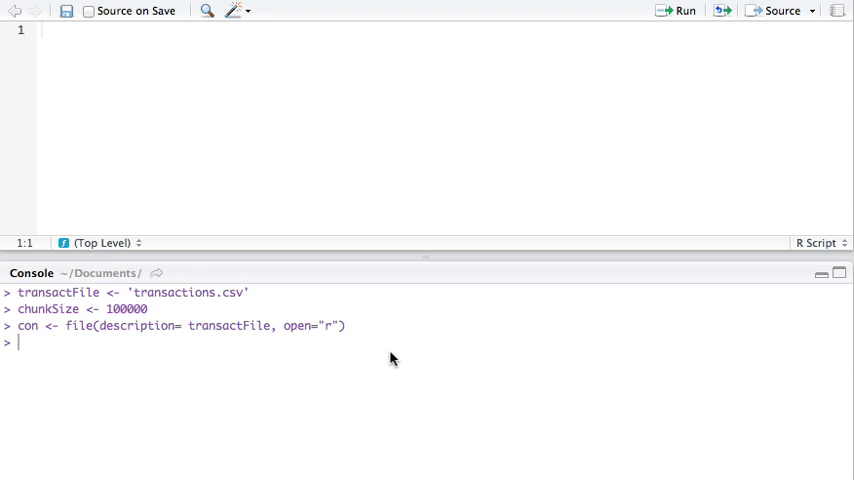
Read chunkSize rows from con into data with read.table (header, comma-separated), then close(con)
{"action": "type", "text": "data <- read.table(con, nrows=chunkSize, header=T, fill=TRUE, sep=\",\")"}
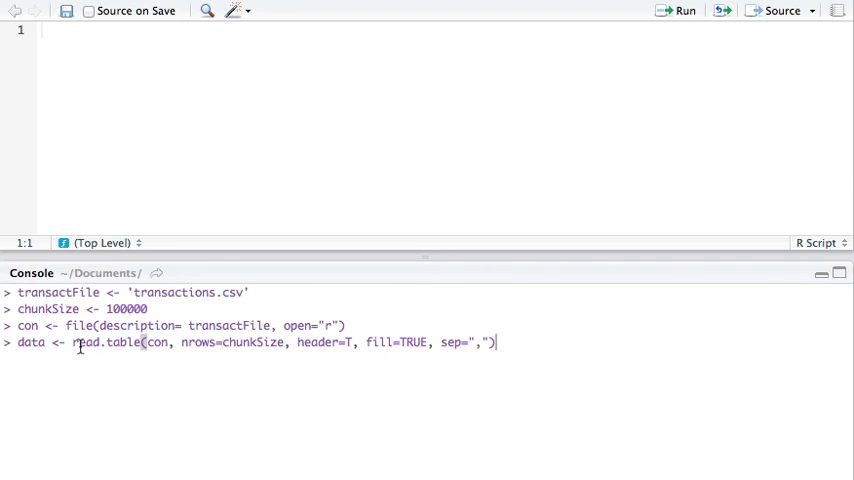
{"action": "double_click", "coordinate": [156, 342]}
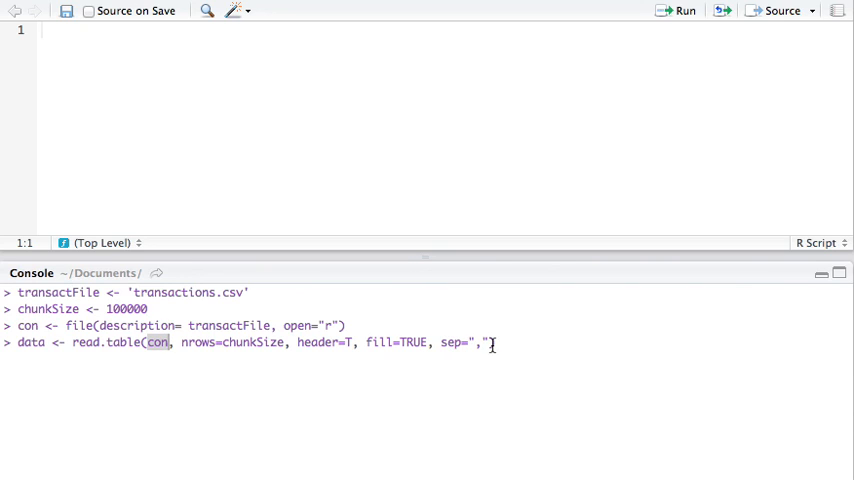
{"action": "type", "text": ")"}
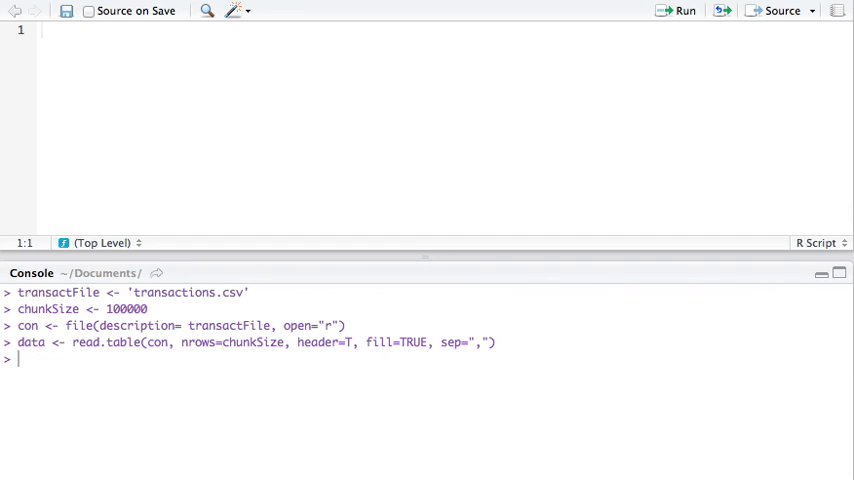
{"action": "type", "text": "close(con)"}
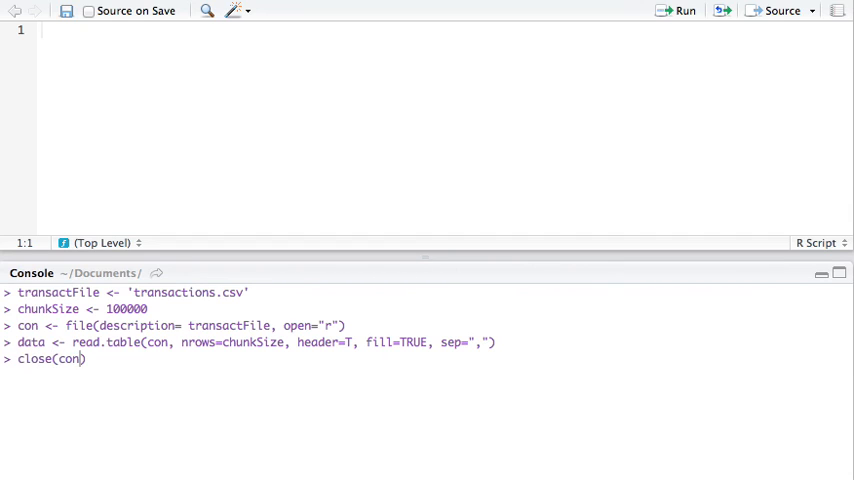
{"action": "key", "text": "enter"}
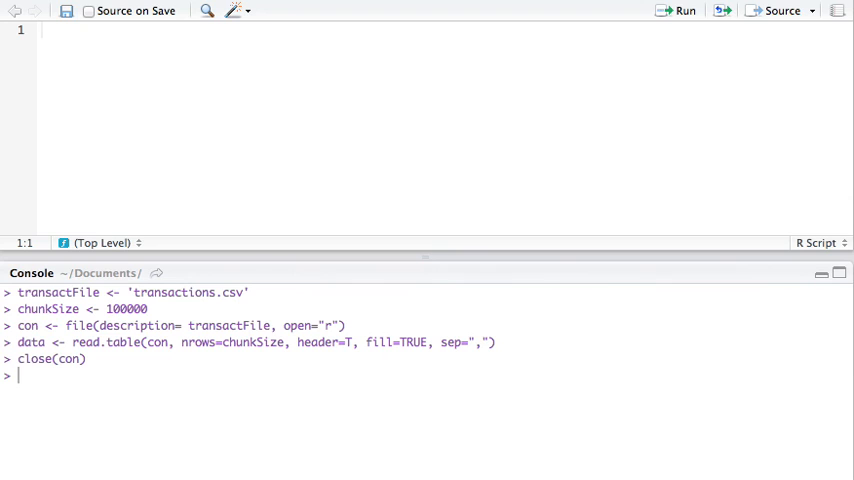
{"action": "type", "text": "head("}
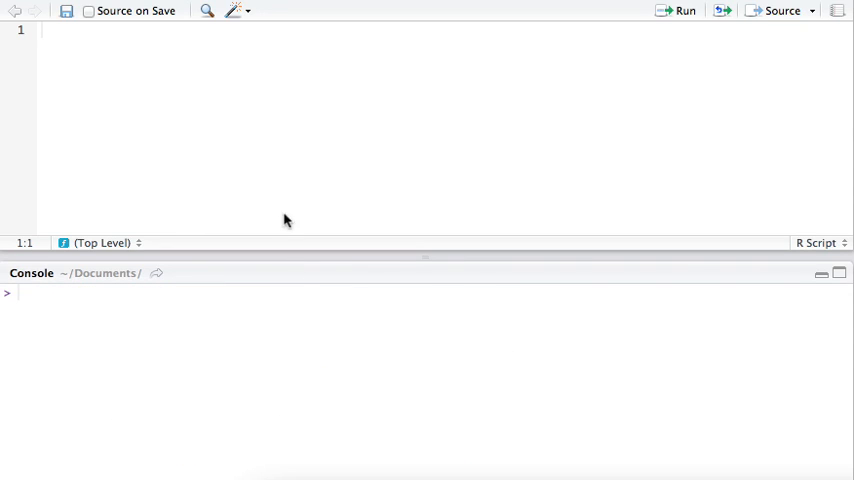
Write script lines index <- 0, chunkSize <- 100000, con <- file(...), and dataChunk <- read.table(...)
{"action": "type", "text": "index <- 0"}
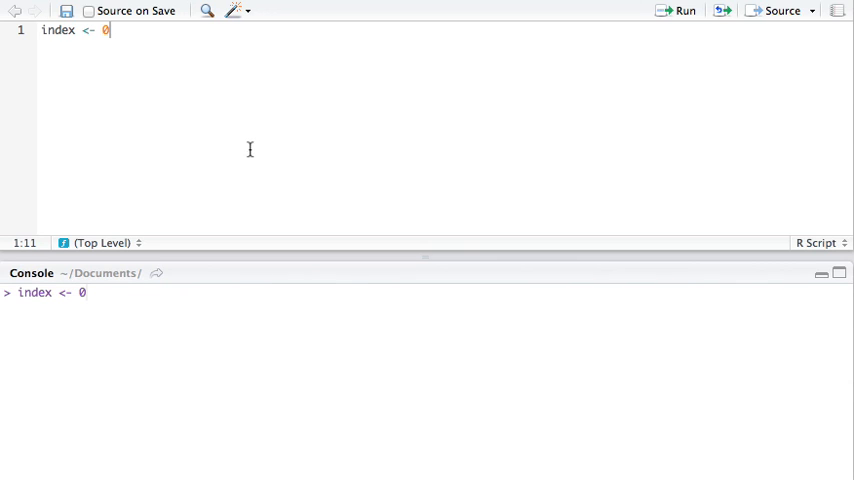
{"action": "key", "text": "enter"}
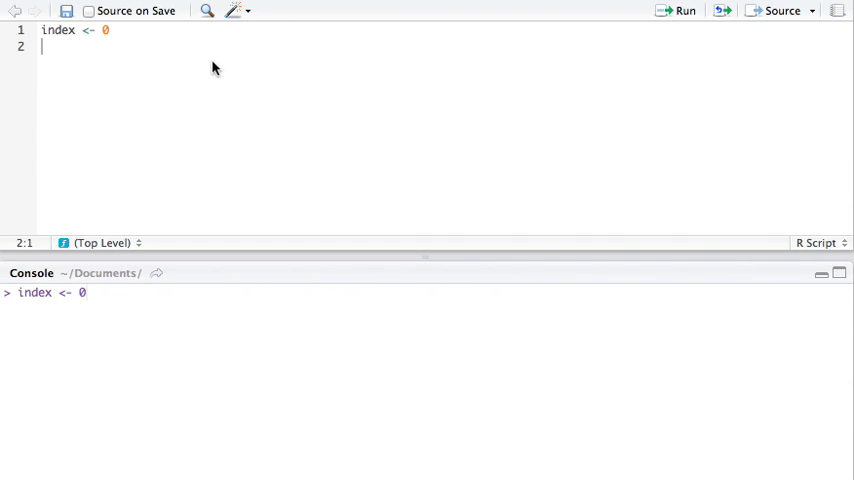
{"action": "type", "text": "chunkSize <- 100000"}
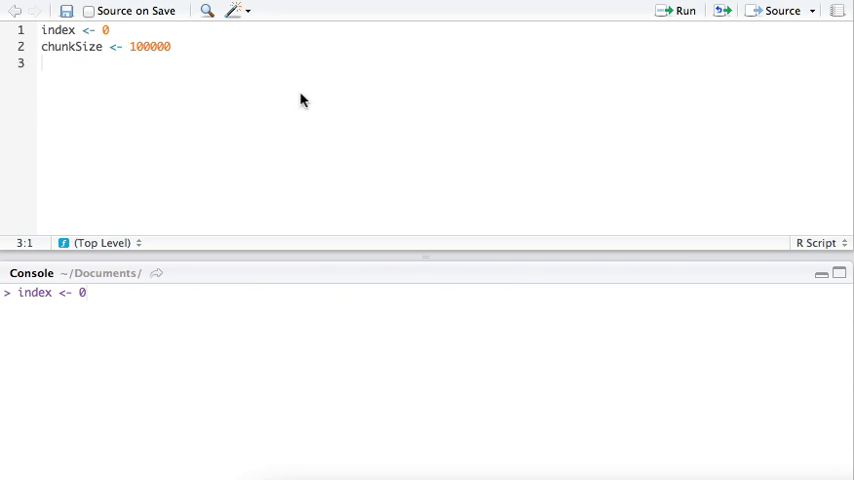
{"action": "type", "text": "con <- file(description=transactFile,open=\"r\")"}
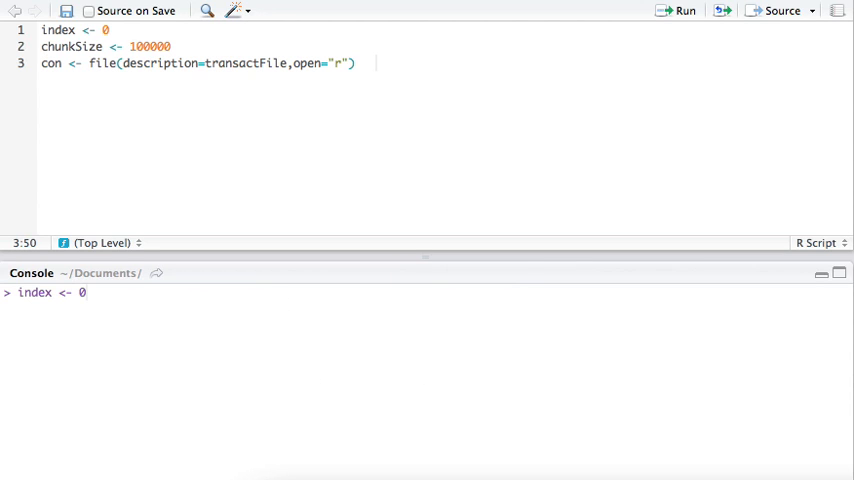
{"action": "mouse_move", "coordinate": [236, 95]}
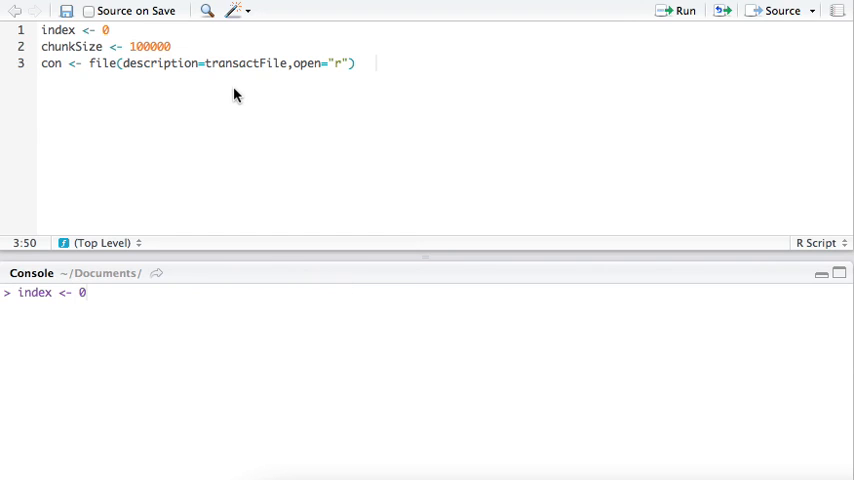
{"action": "type", "text": "dataChunk <- read.table(con, nrows=chunkSize, header=T, fill=TRUE, sep=\",\")"}
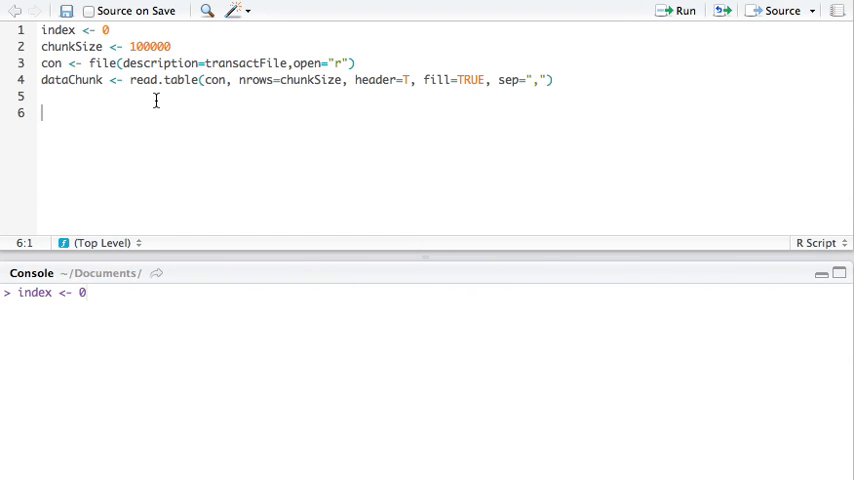
{"action": "key", "text": "Backspace"}
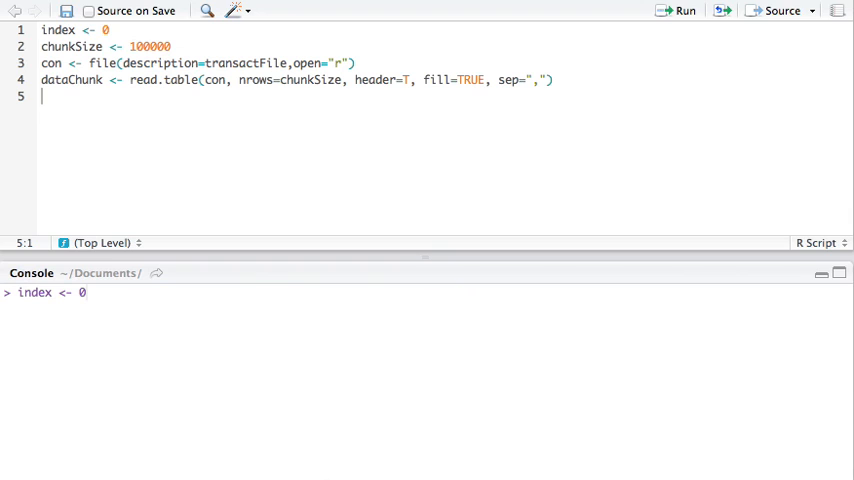
Add a repeat block with index <- index + 1 and print(paste('Processing rows:', index * chunkSize))
{"action": "type", "text": "re"}
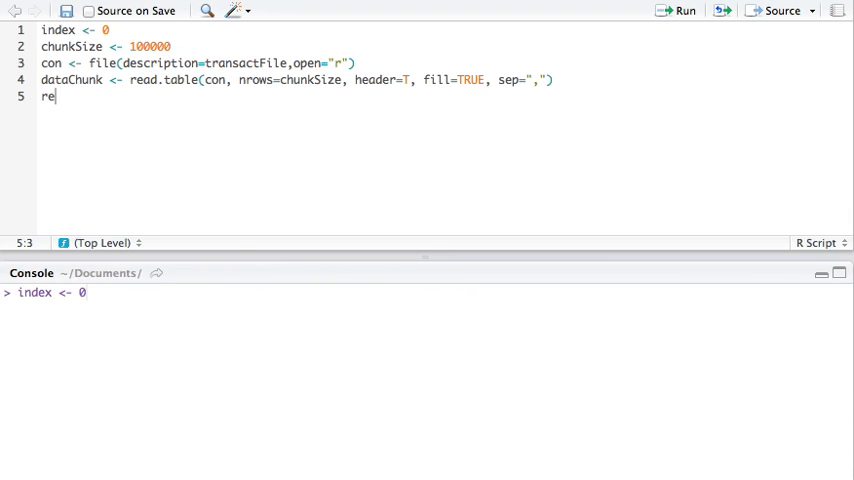
{"action": "type", "text": "peat {"}
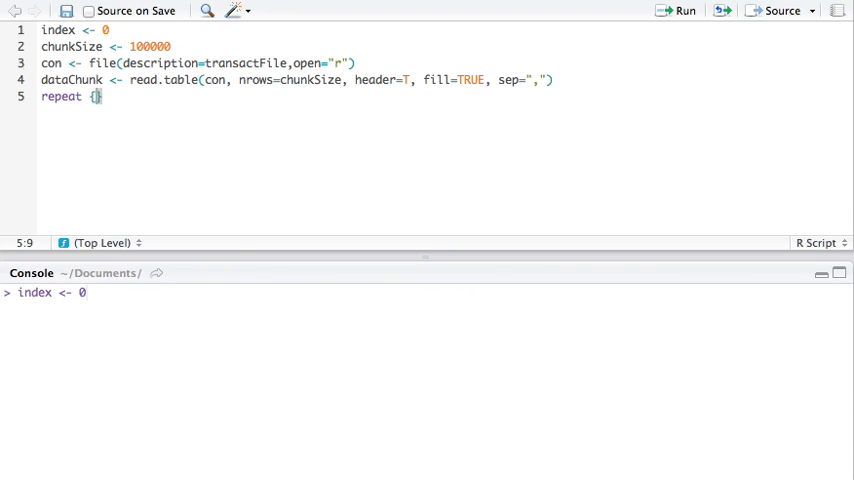
{"action": "key", "text": "enter"}
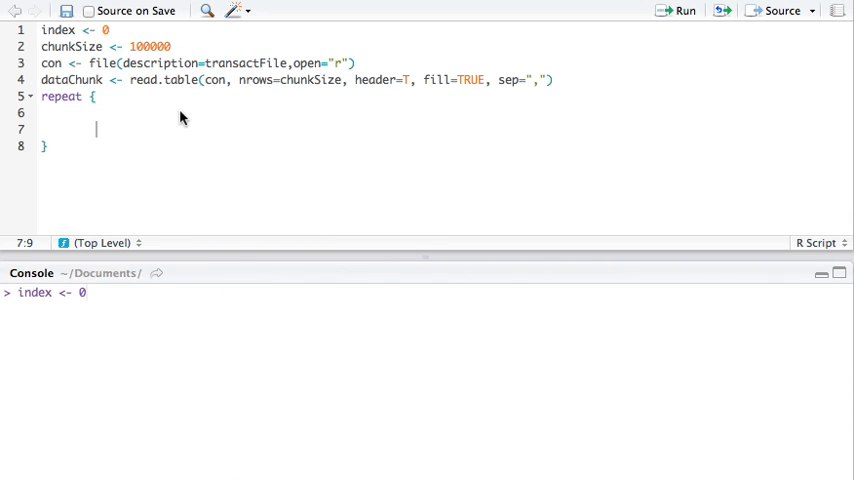
{"action": "type", "text": "index <- index + 1"}
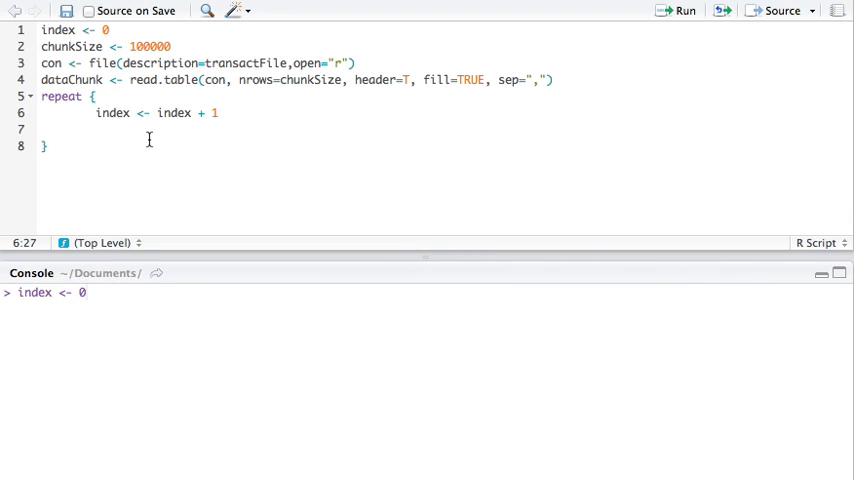
{"action": "mouse_move", "coordinate": [343, 348]}
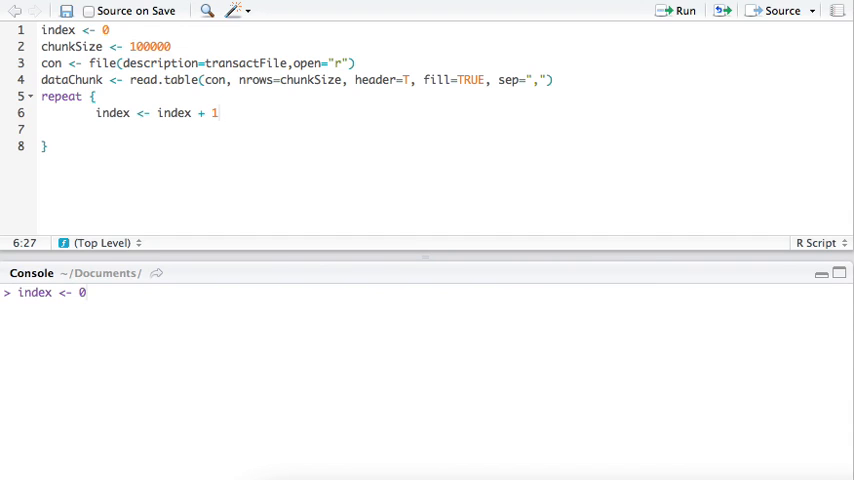
{"action": "left_click", "coordinate": [218, 112]}
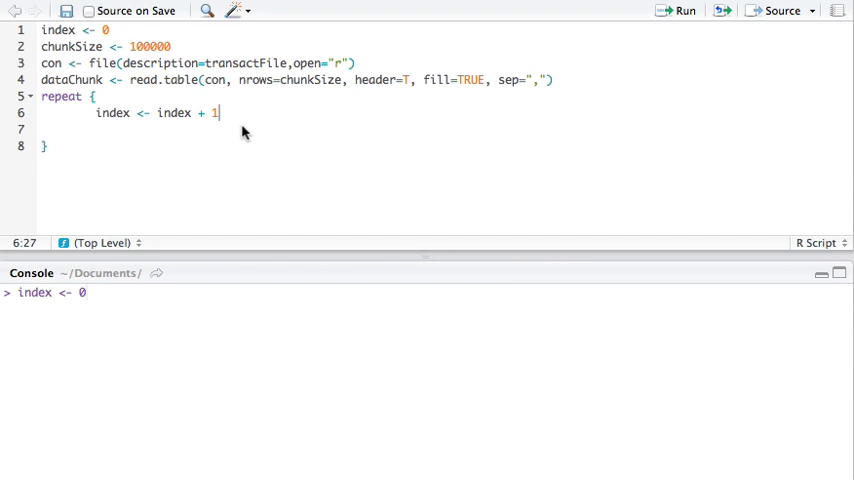
{"action": "type", "text": "print(paste('Processing rows:', index * chunkSize))"}
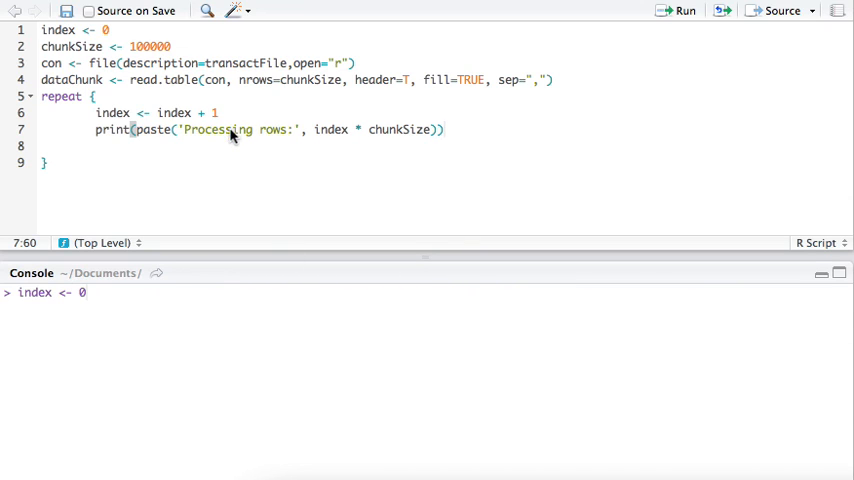
{"action": "key", "text": "Return"}
{"action": "type", "text": "if (nrow(dataChunk) != chunkSize){"}
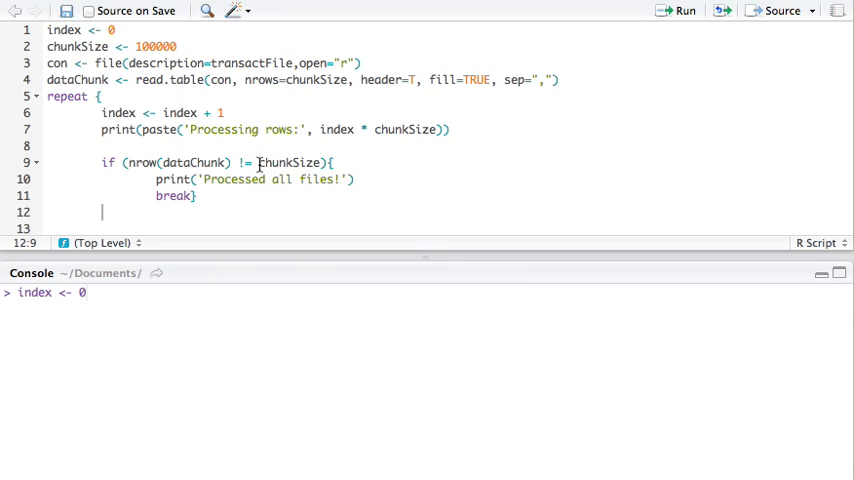
{"action": "mouse_move", "coordinate": [302, 170]}
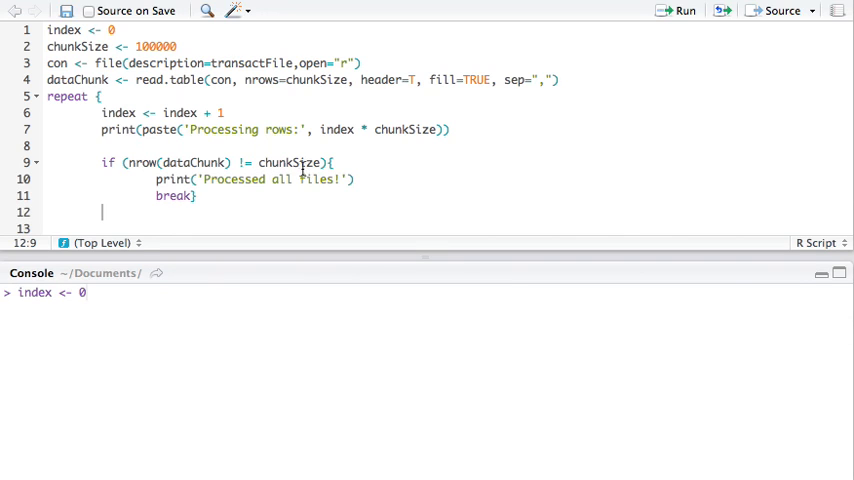
{"action": "mouse_move", "coordinate": [311, 163]}
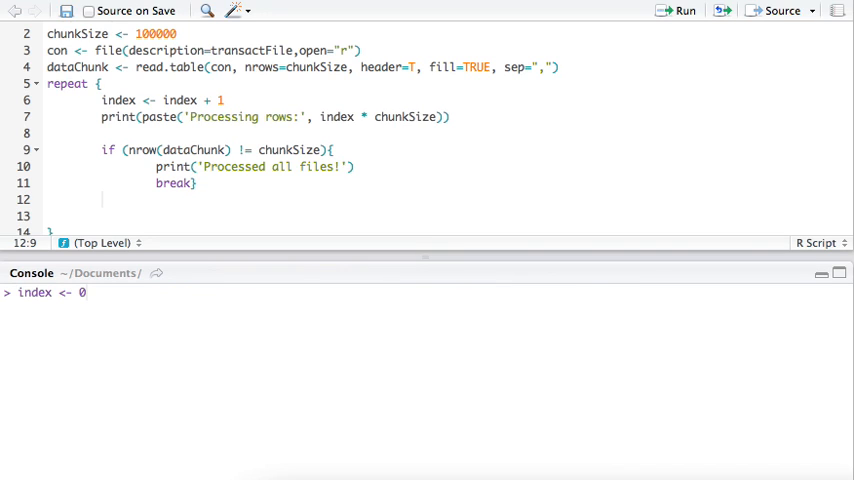
{"action": "mouse_move", "coordinate": [167, 197]}
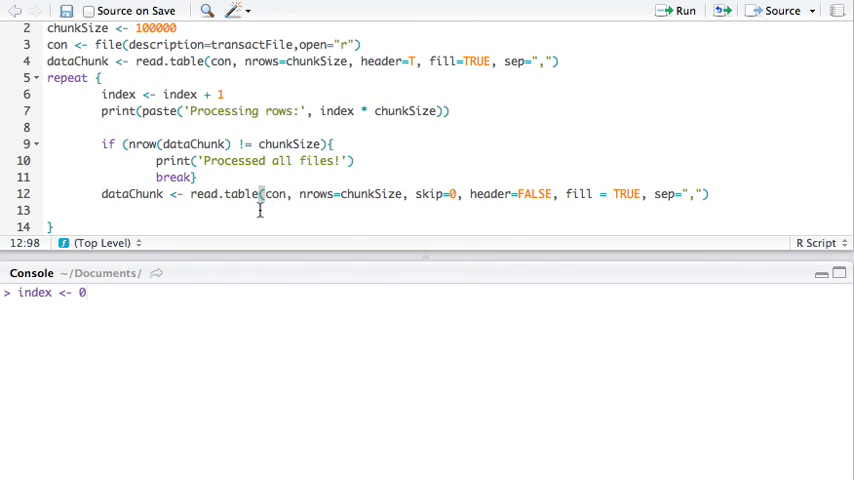
{"action": "mouse_move", "coordinate": [427, 193]}
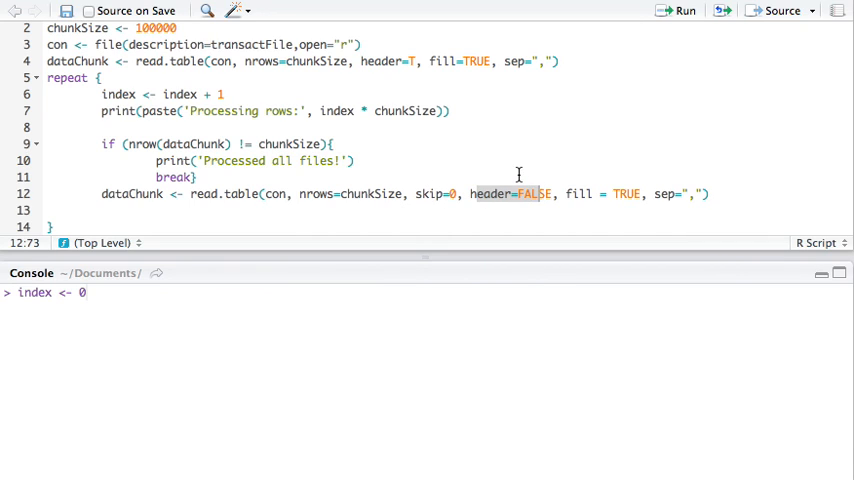
{"action": "mouse_move", "coordinate": [615, 443]}
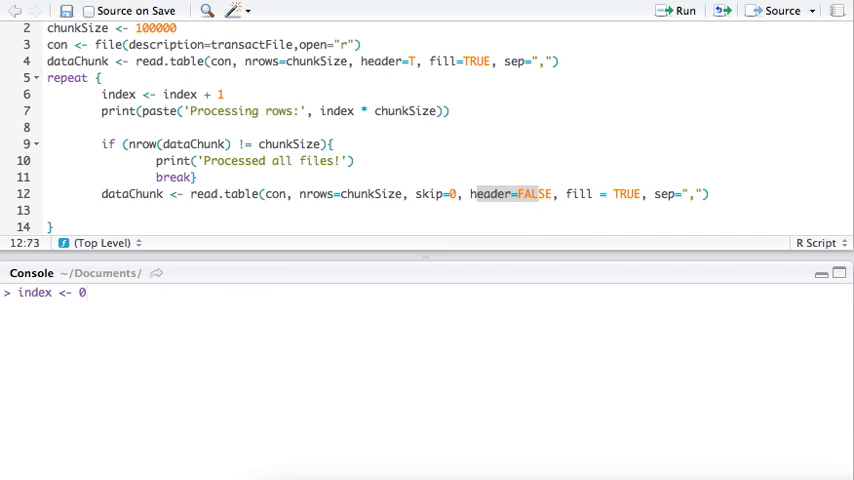
{"action": "mouse_move", "coordinate": [274, 219]}
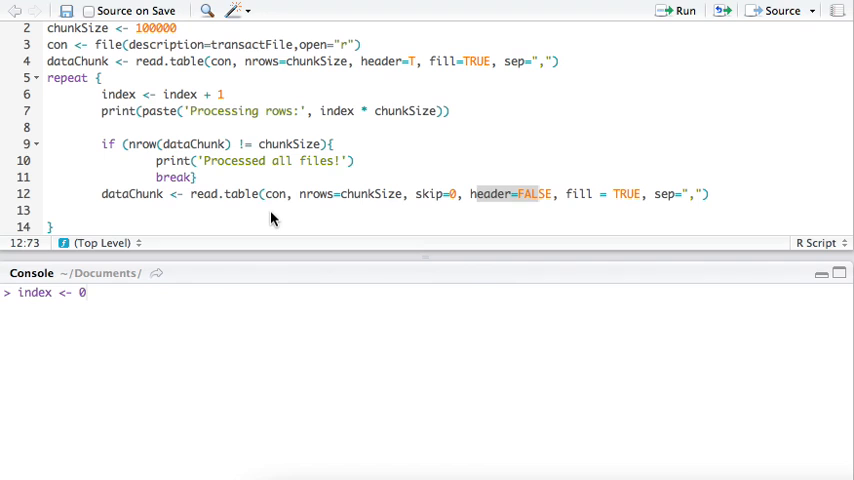
Add break to the loop, run the script, and show head(data) in the Console
{"action": "type", "text": "break"}
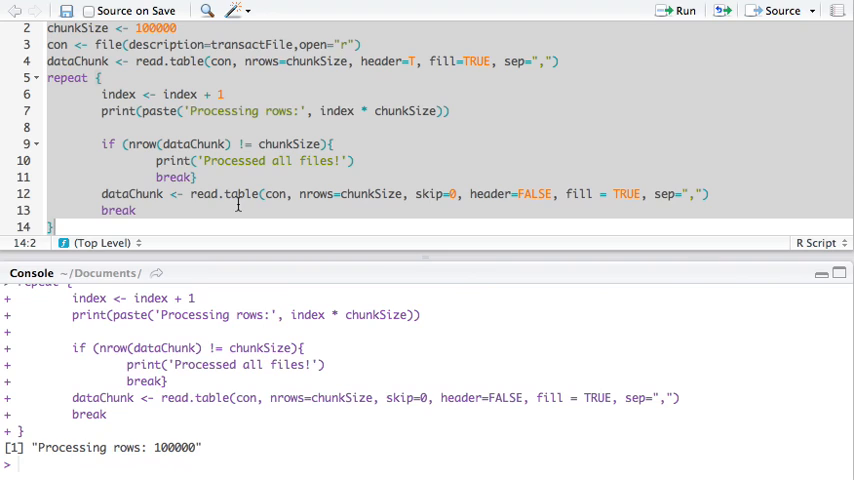
{"action": "mouse_move", "coordinate": [118, 111]}
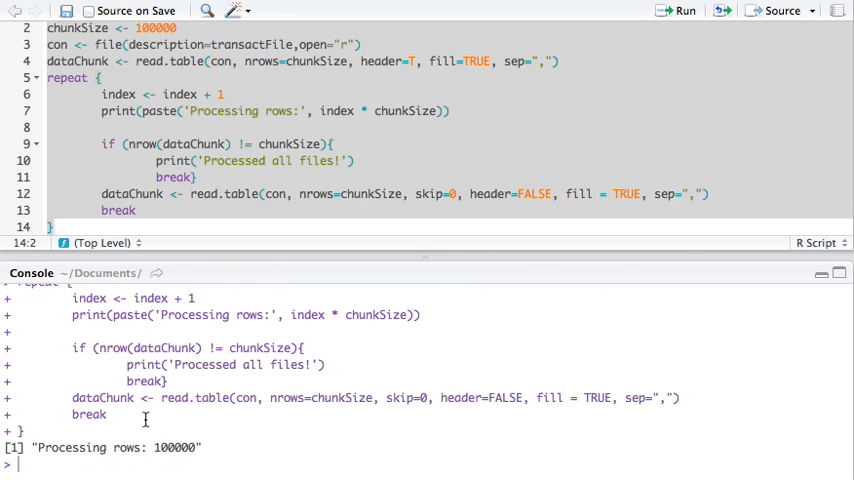
{"action": "type", "text": "data"}
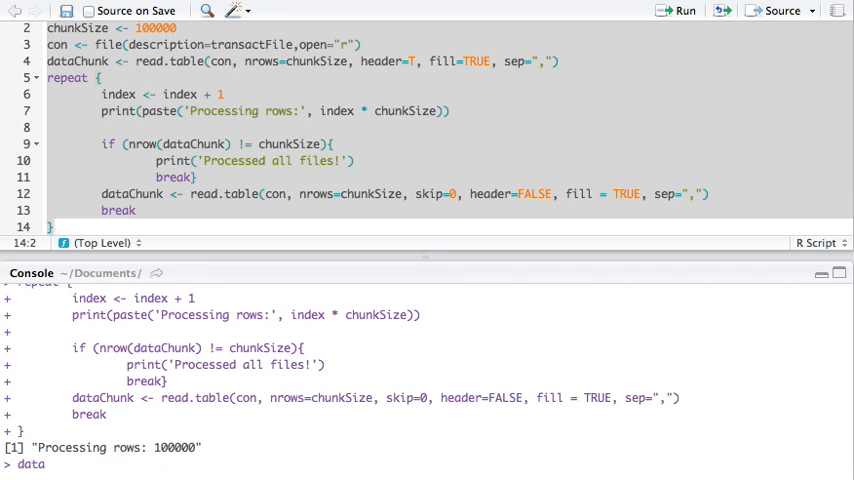
{"action": "type", "text": "head(data)"}
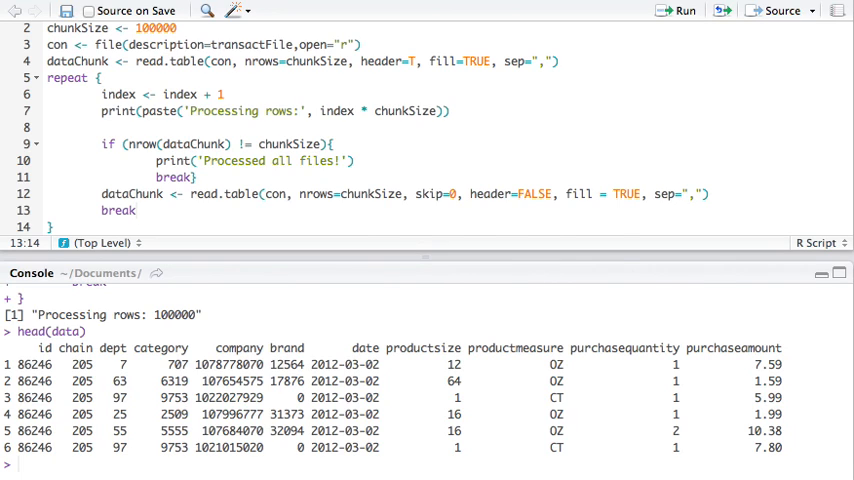
{"action": "mouse_move", "coordinate": [637, 357]}
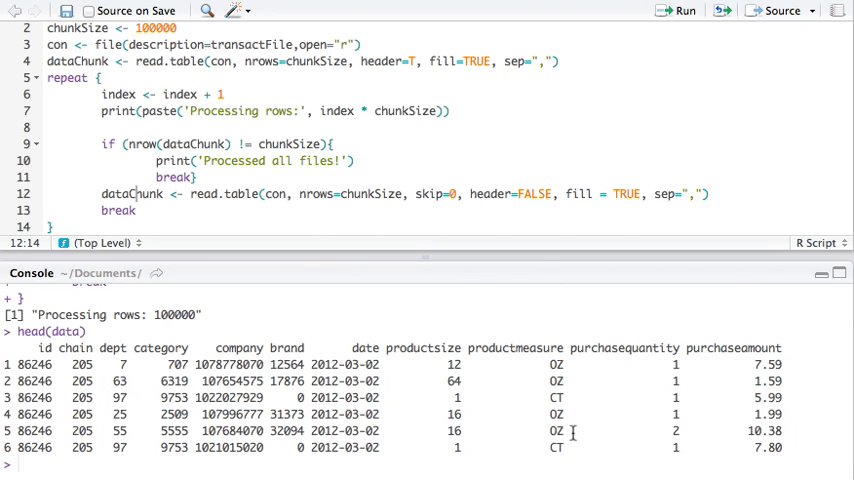
Run head(dataChunk) in the Console, revealing generic V1–V11 column names
{"action": "type", "text": "data"}
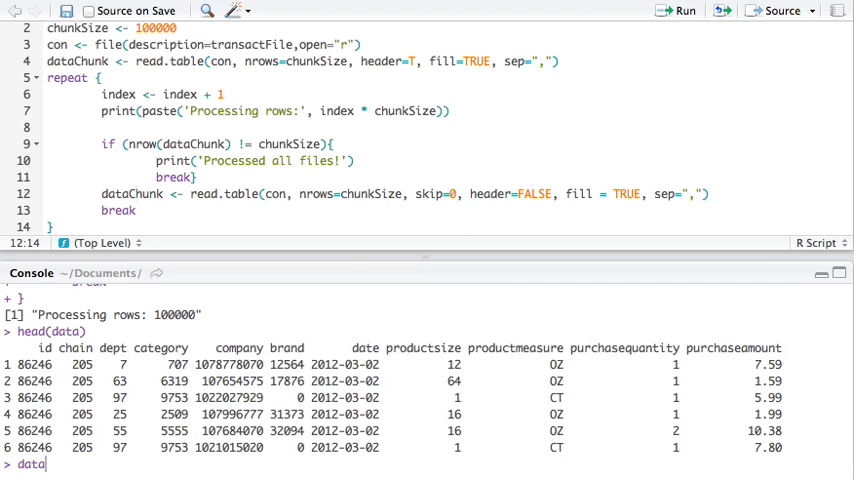
{"action": "type", "text": "head("}
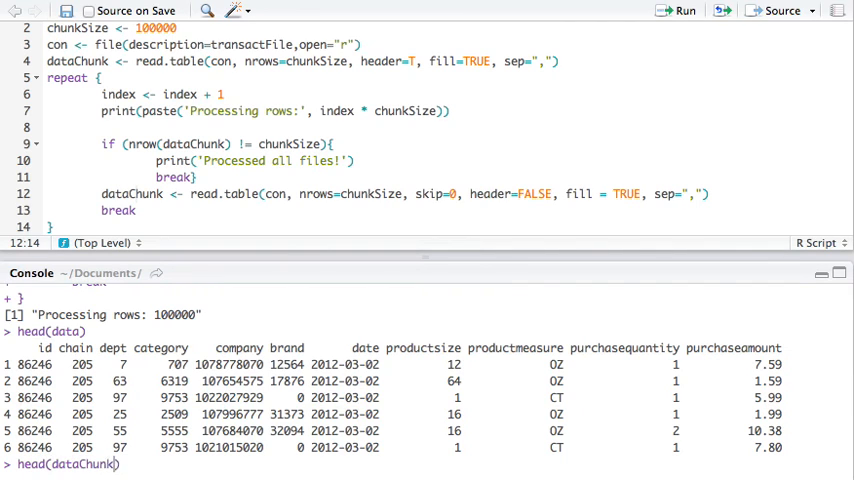
{"action": "key", "text": "Return"}
{"action": "type", "text": "actualColumnNames <- names(dataChunk"}
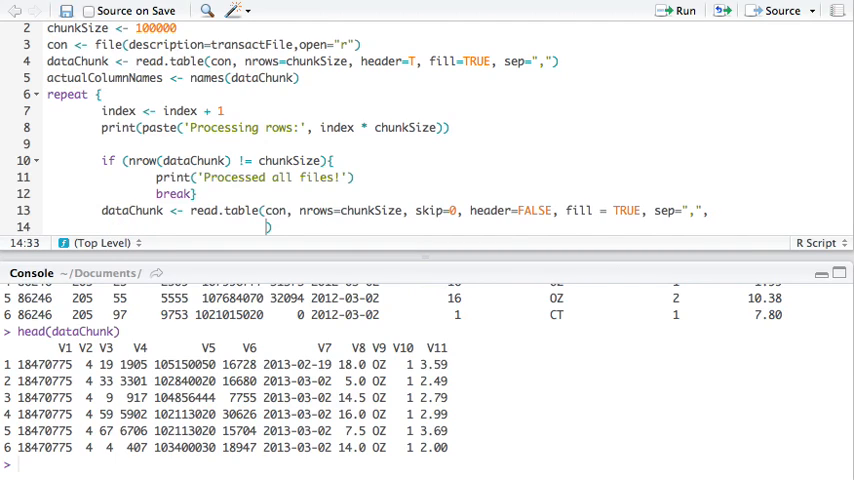
Pass col.names=actualColumnNames to read.table, run the script, and add close(con) after the loop
{"action": "type", "text": "col.names=actualColumnNames"}
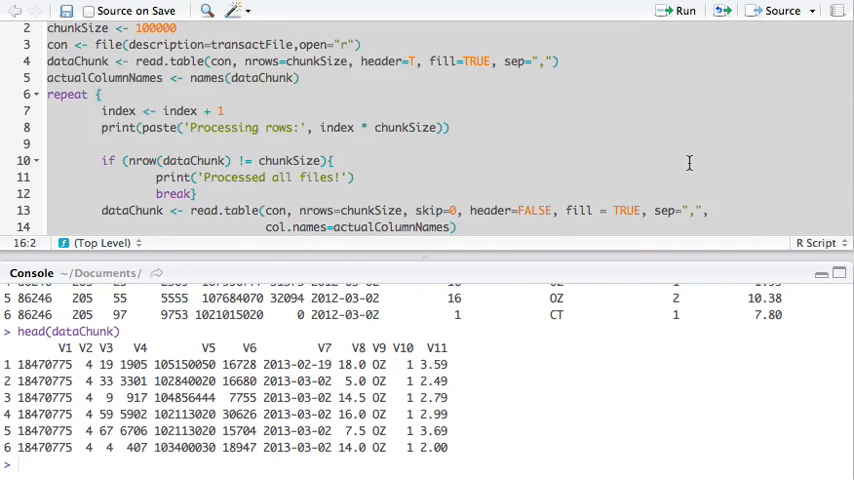
{"action": "left_click", "coordinate": [685, 14]}
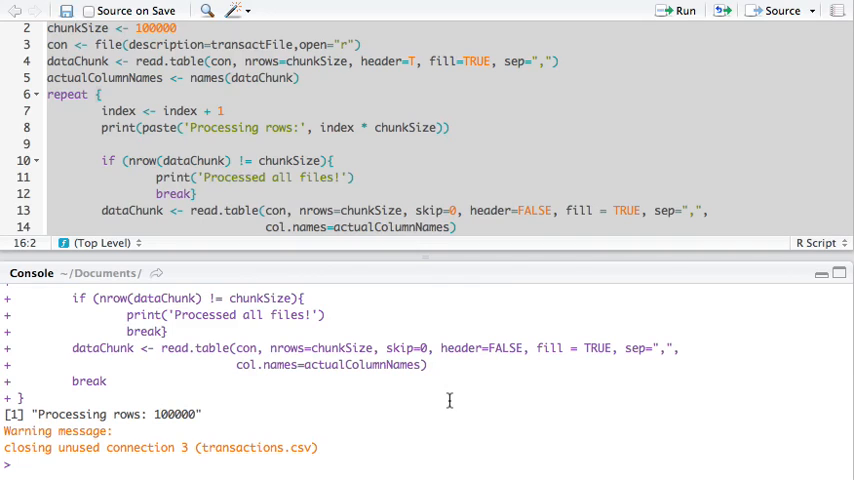
{"action": "mouse_move", "coordinate": [434, 160]}
{"action": "type", "text": "cl"}
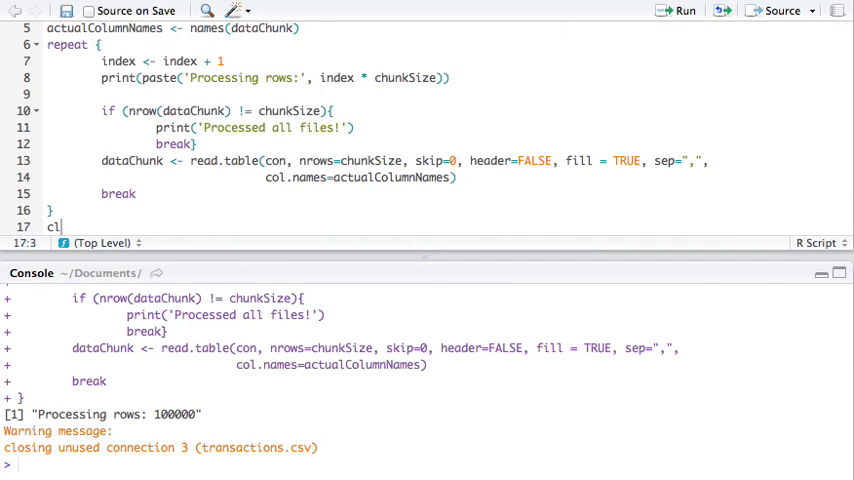
{"action": "type", "text": "ose(con)"}
{"action": "left_click", "coordinate": [427, 464]}
{"action": "type", "text": "head(dataC)"}
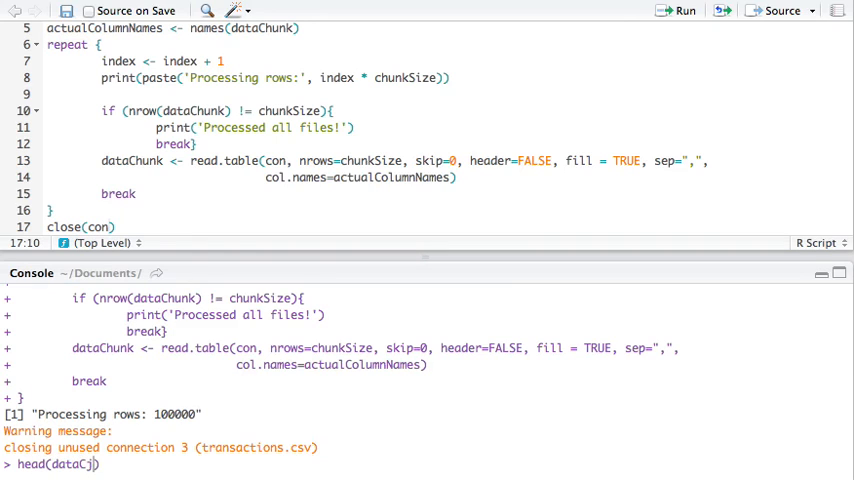
{"action": "type", "text": "hunk"}
{"action": "key", "text": "Return"}
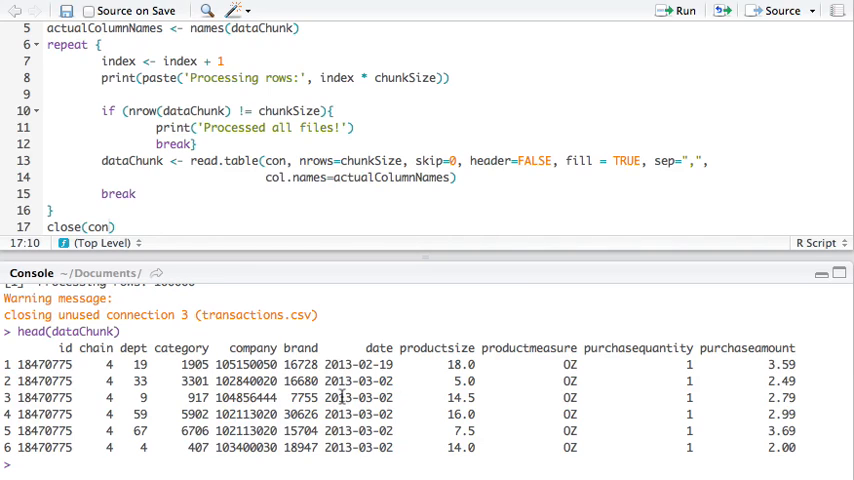
{"action": "mouse_move", "coordinate": [767, 368]}
{"action": "type", "text": "counter <- counter + nrow(dataChunk)"}
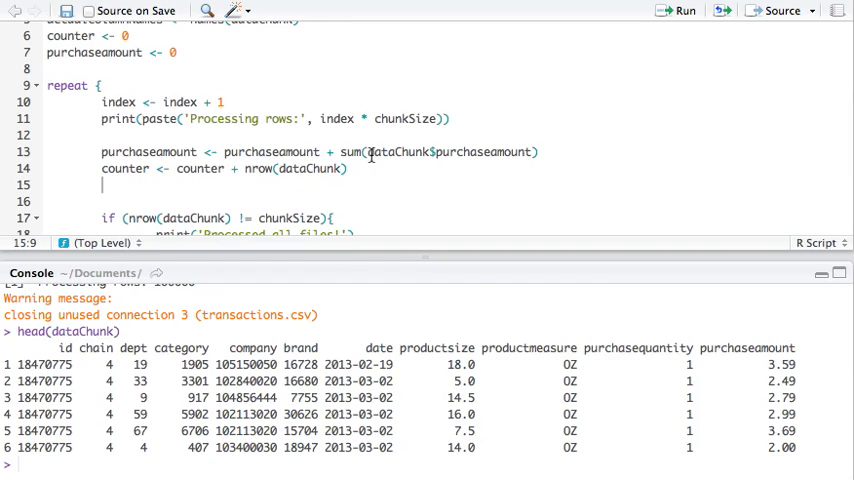
{"action": "mouse_move", "coordinate": [478, 152]}
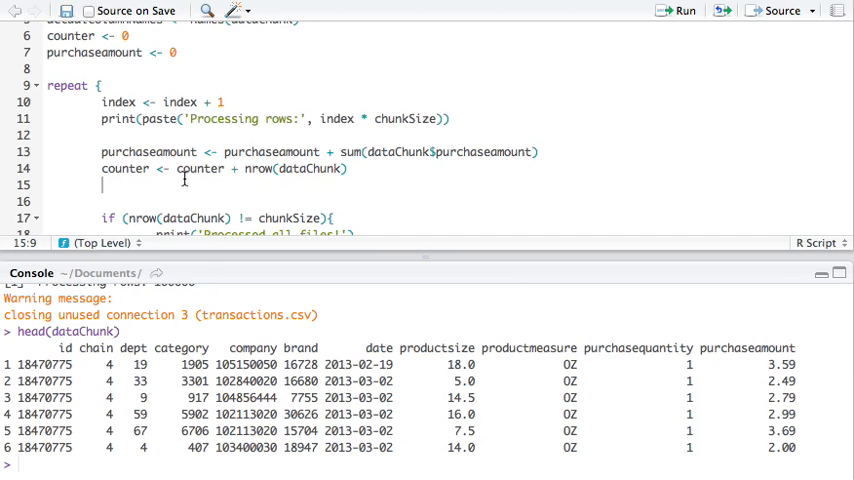
{"action": "mouse_move", "coordinate": [303, 168]}
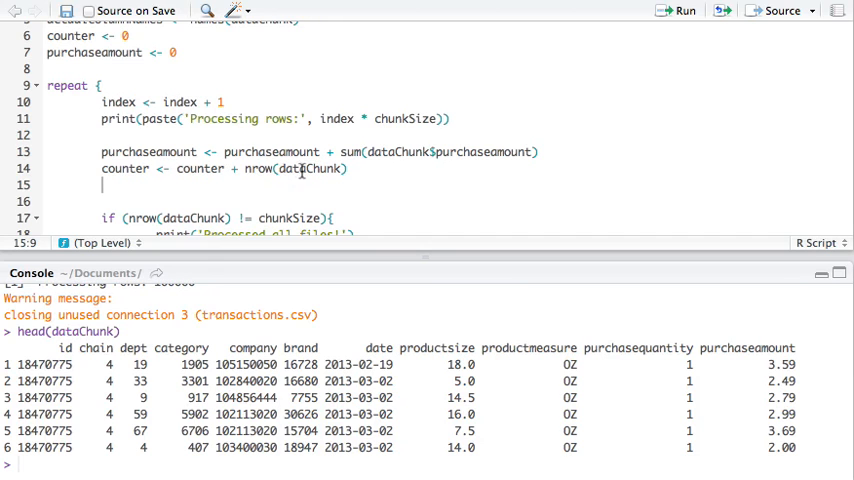
Scroll down the script to the repeat loop to add counter and purchaseamount accumulation
{"action": "scroll", "scroll_direction": "down", "scroll_amount": 3}
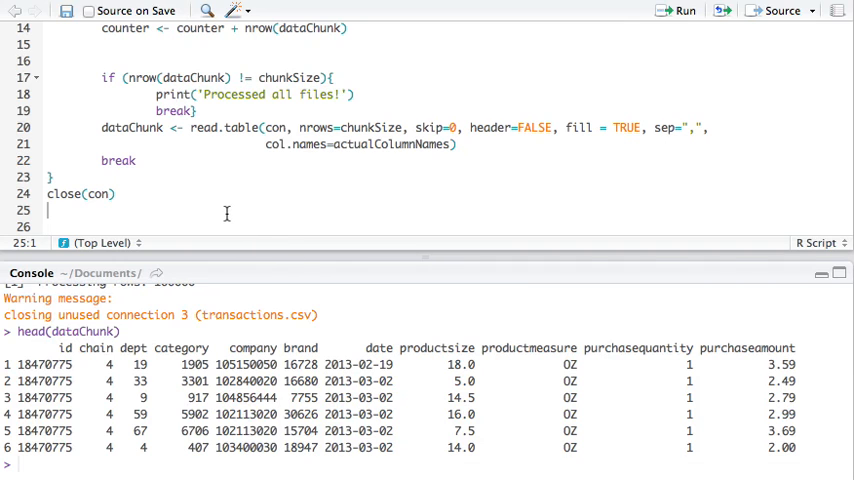
Print 'Purchase mean: ' as purchaseamount / counter with '$' after close(con), giving 4.5071347$
{"action": "type", "text": "print(paste0('Purchase mean: ', purchaseamount / counter, \"$\"))"}
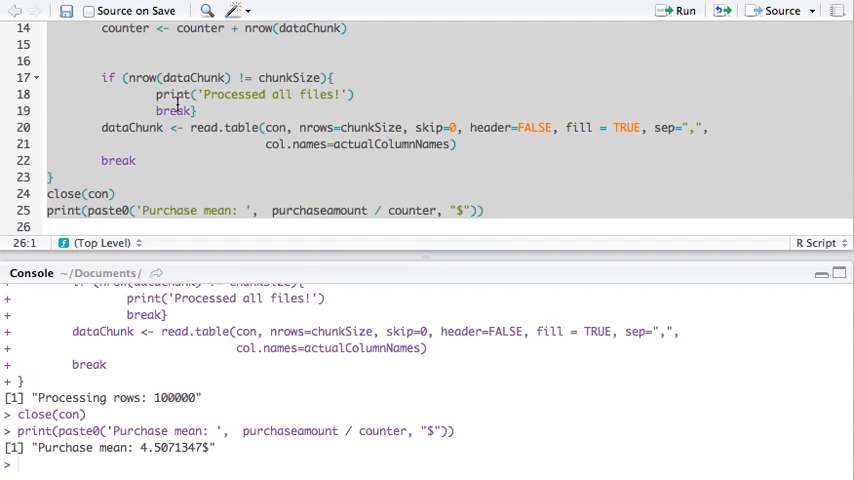
{"action": "mouse_move", "coordinate": [121, 161]}
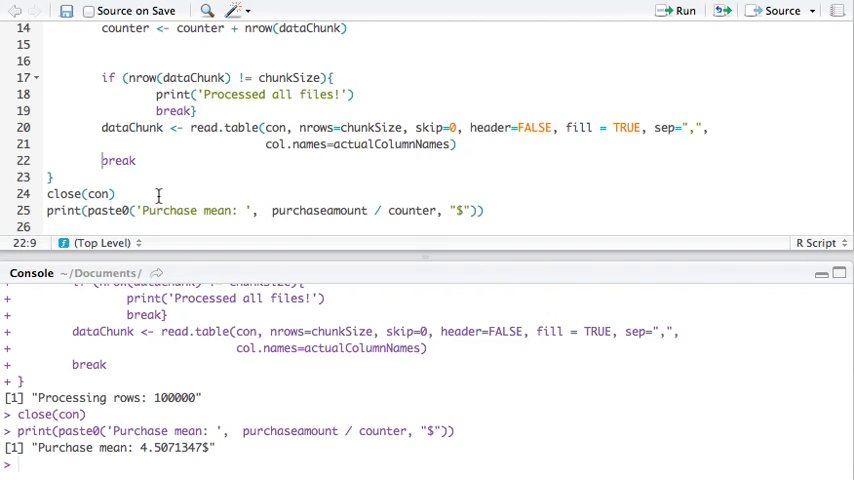
Start an 'if (index' condition before the loop's final break
{"action": "type", "text": "if (index"}
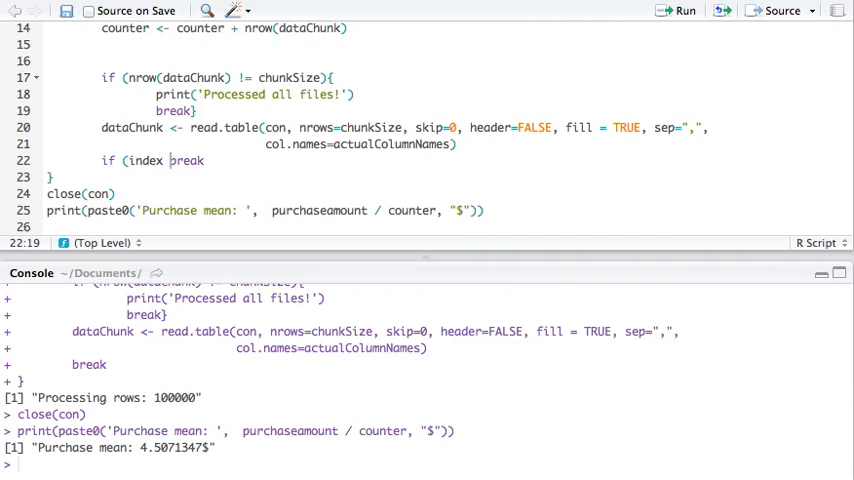